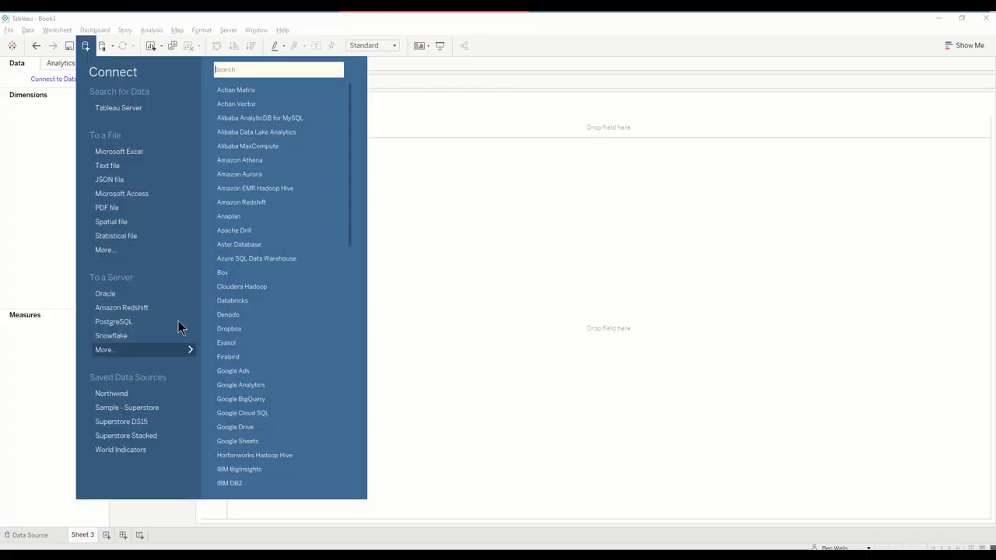
Step: Connect to Sample - Superstore and put Sales on the rows
left_click(127, 408)
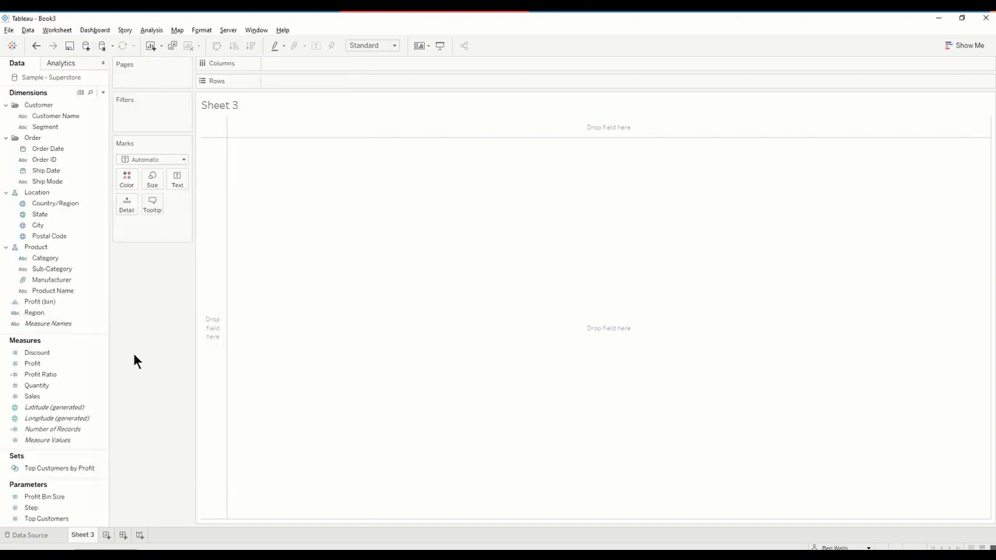
left_click(53, 280)
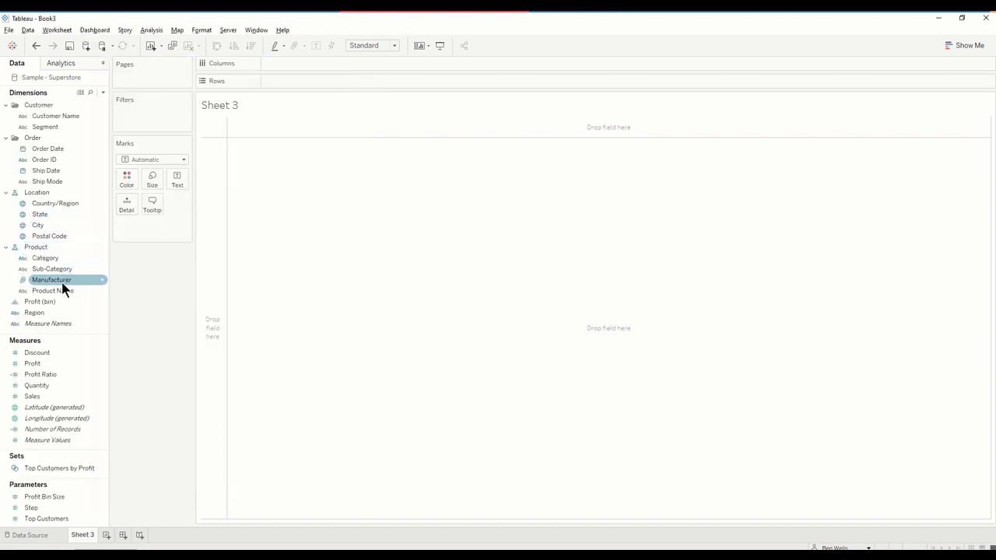
left_click(90, 94)
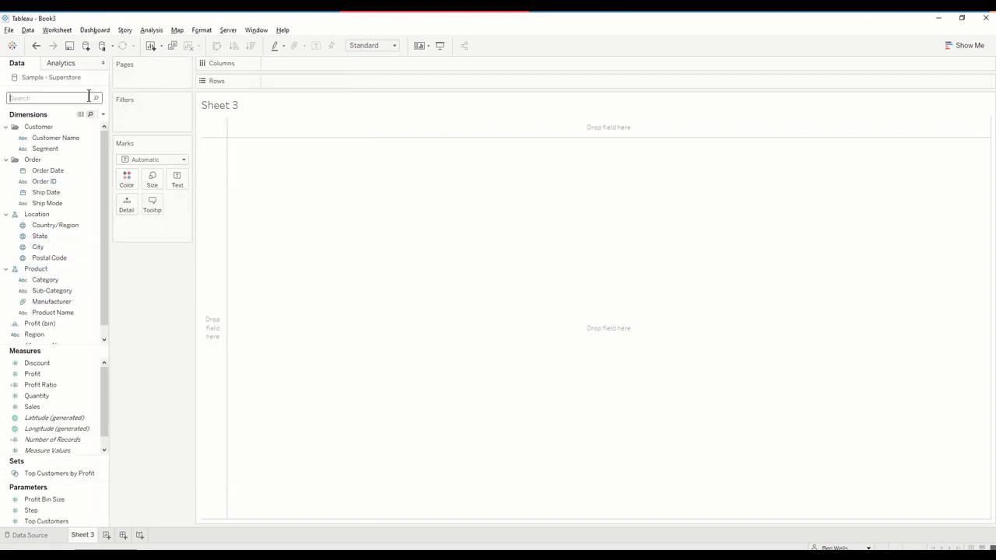
type("sal")
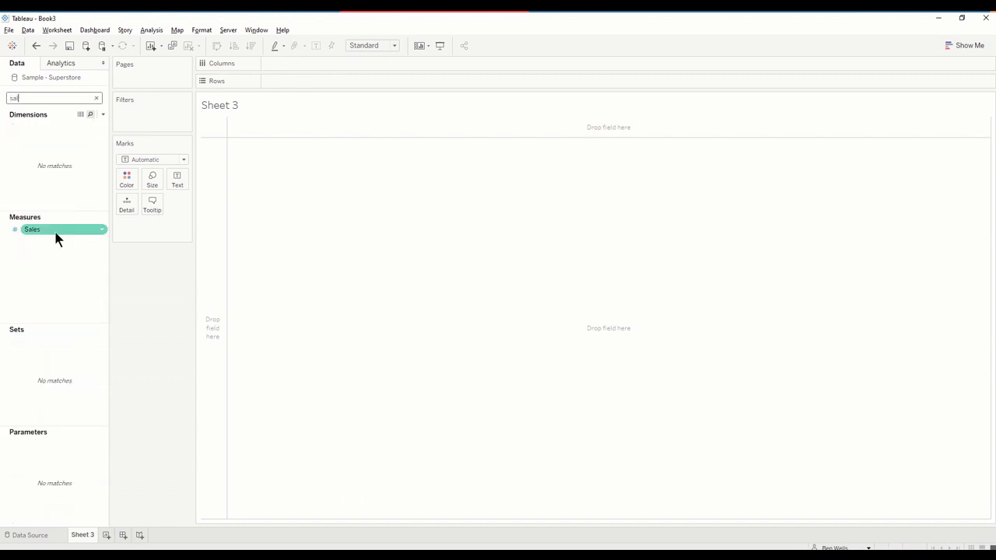
left_click_drag(31, 229, 299, 81)
type("ord")
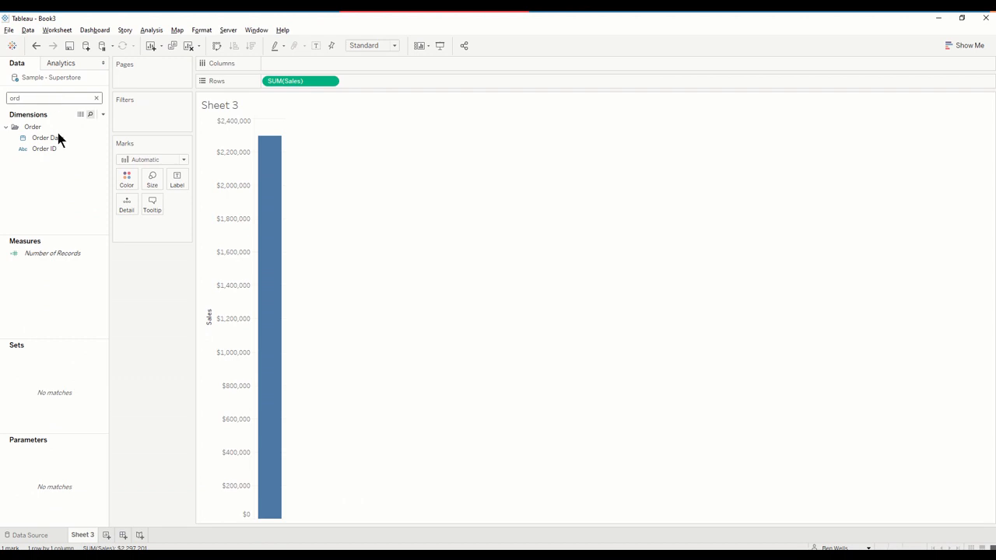
Step: Plot Sales across Order Date as a continuous monthly line
left_click_drag(43, 137, 299, 62)
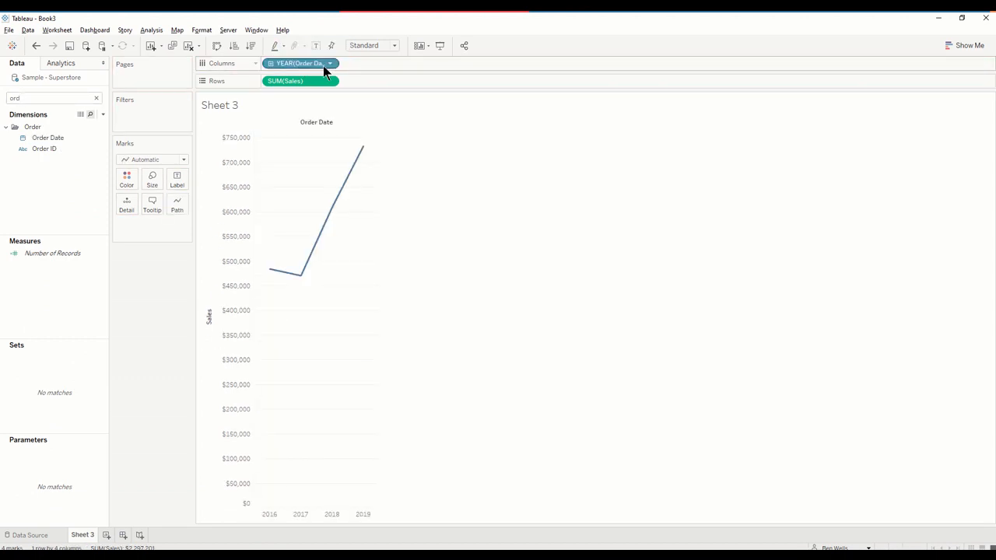
left_click(330, 62)
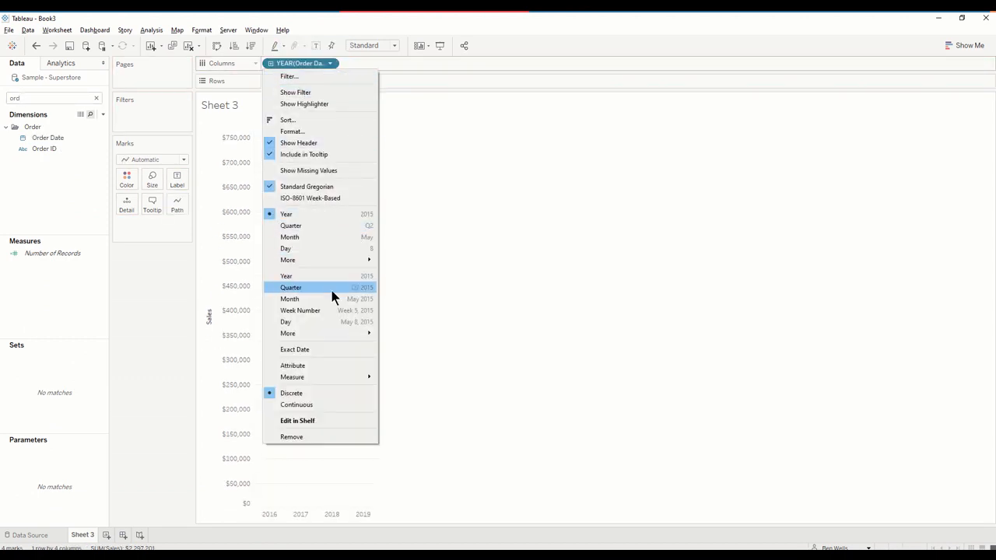
left_click(289, 298)
type("regi")
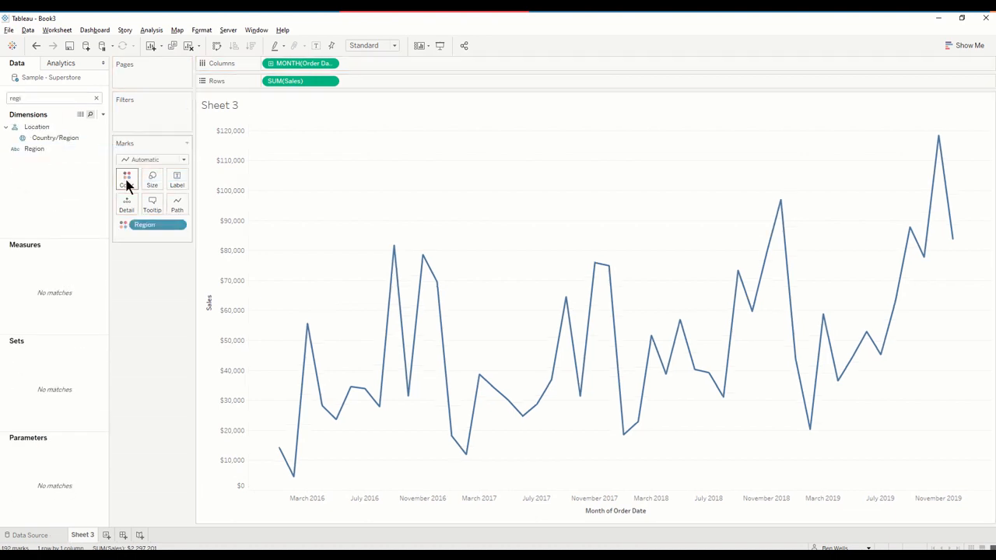
Step: Colour the monthly sales by Region and draw the marks as filled polygons
left_click(126, 179)
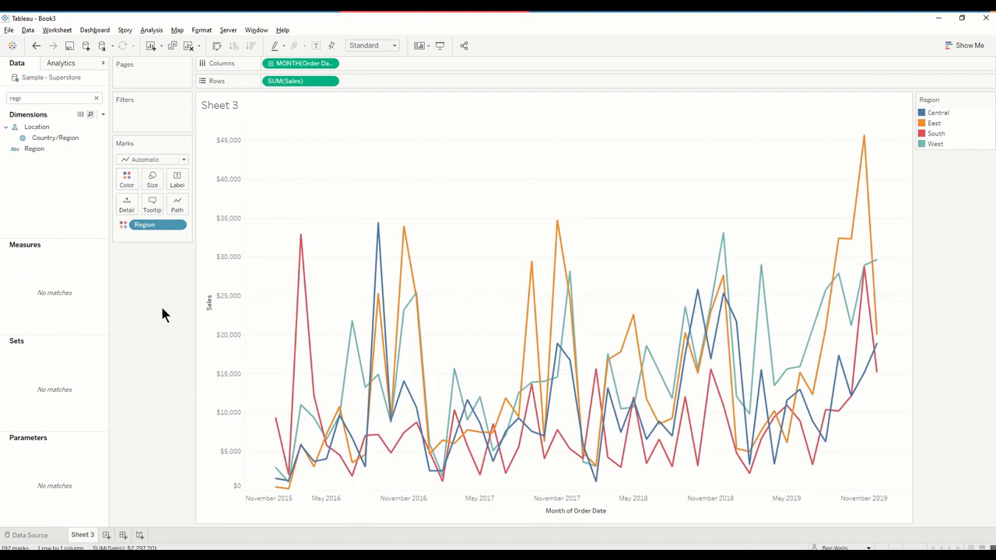
mouse_move(163, 290)
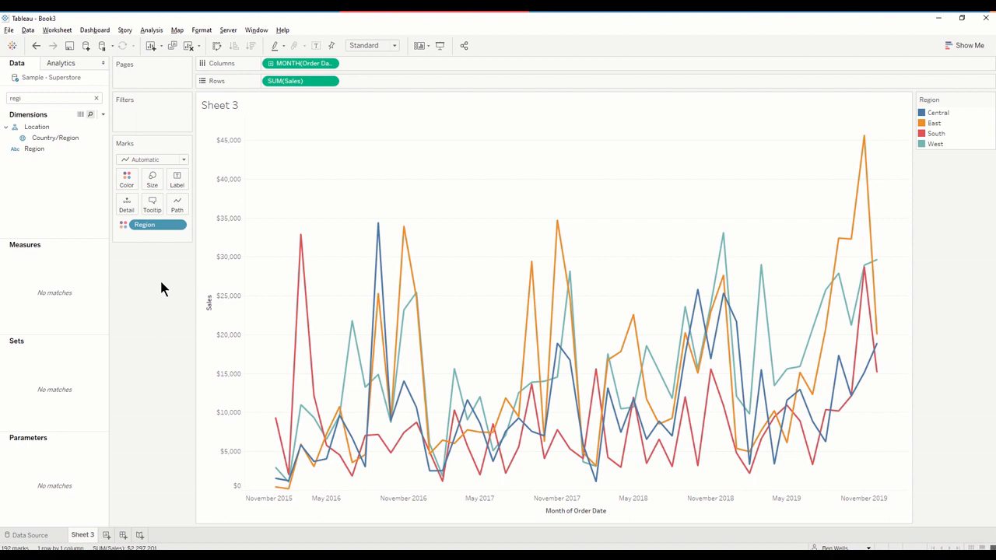
left_click(153, 159)
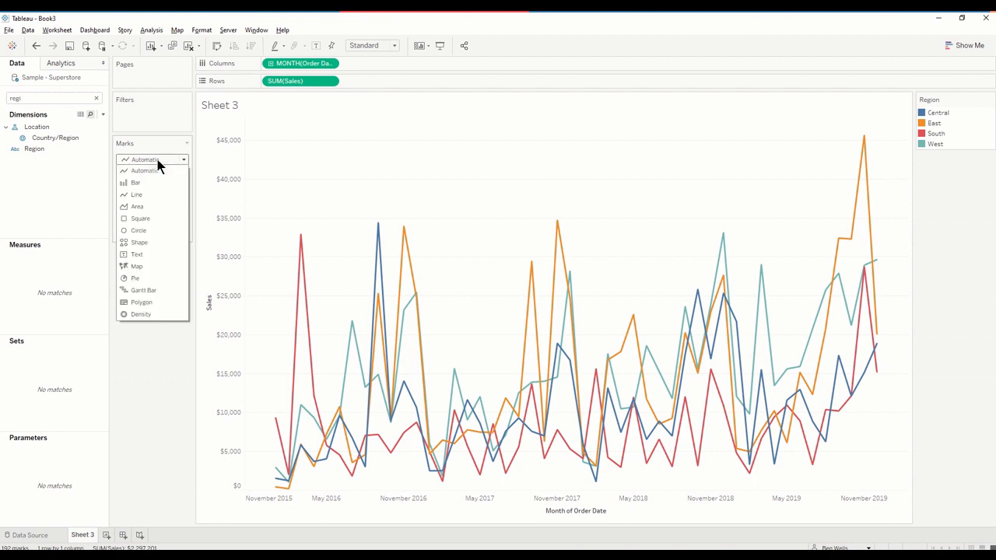
mouse_move(140, 302)
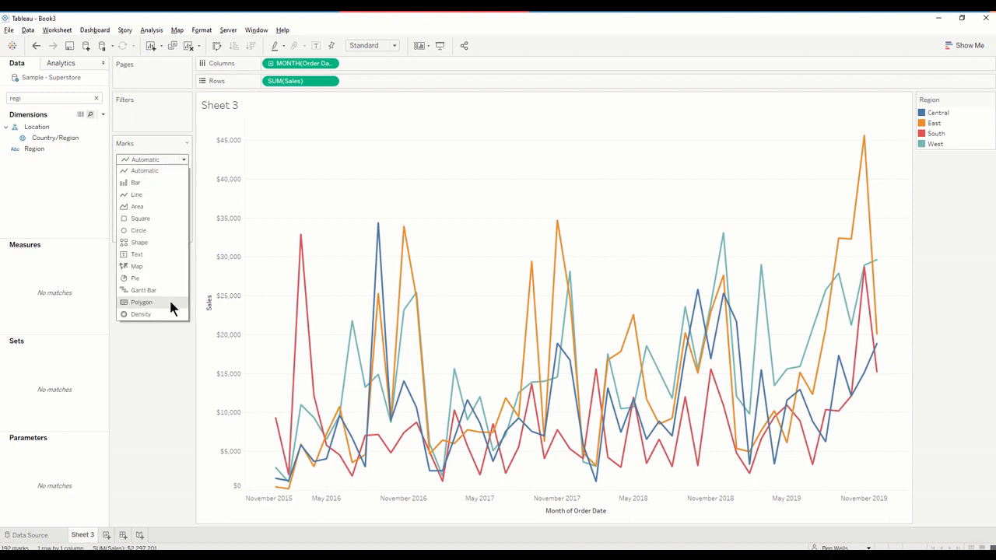
left_click(140, 302)
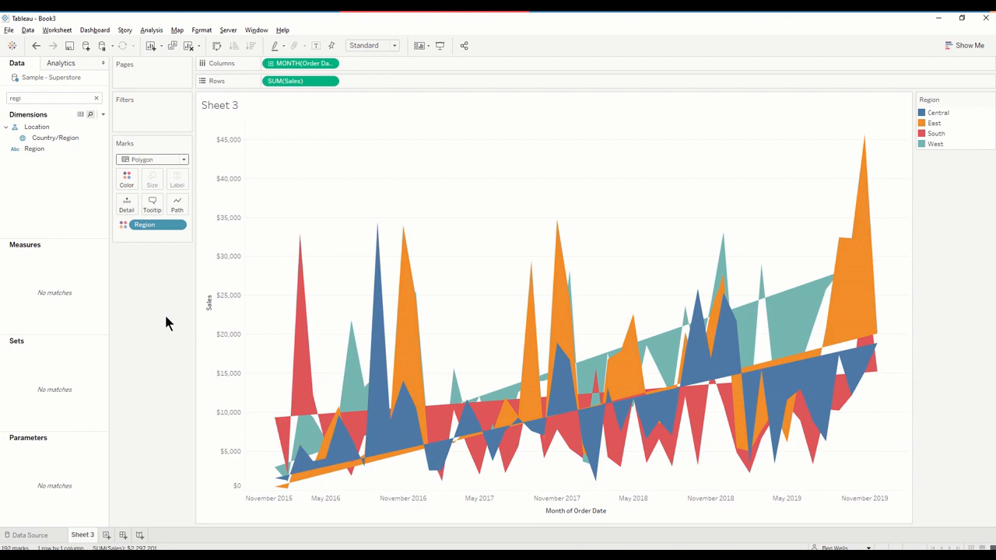
mouse_move(102, 115)
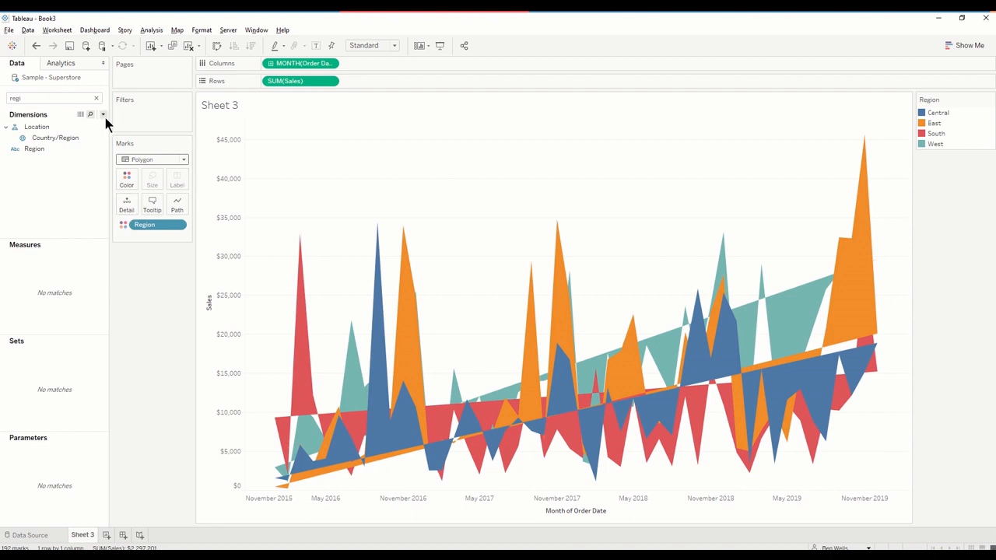
mouse_move(149, 274)
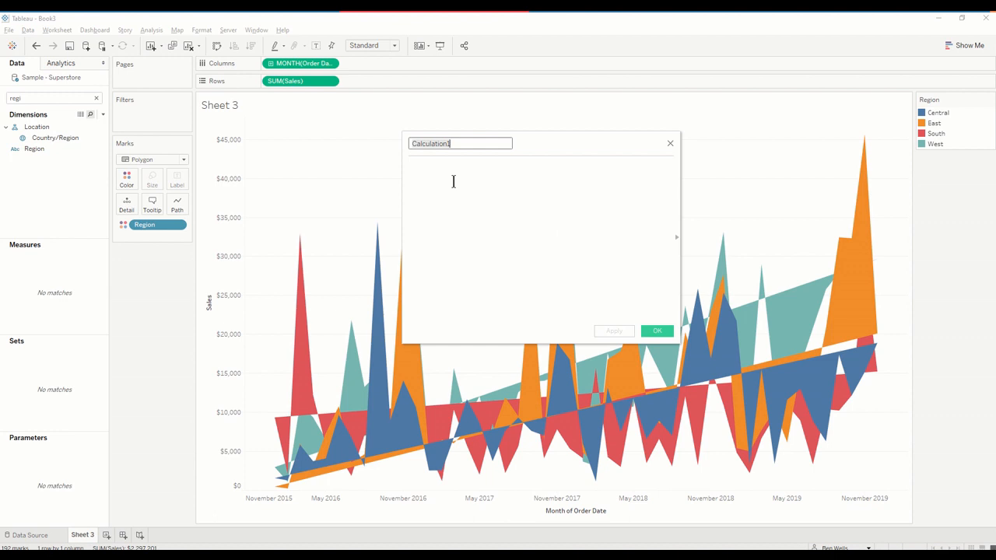
Step: Define Sales Modifier as IF FIRST()=0 THEN 0 ELSEIF LAST()=0 THEN 0 ELSE SUM([Sales]) END
type("Sales Modifer")
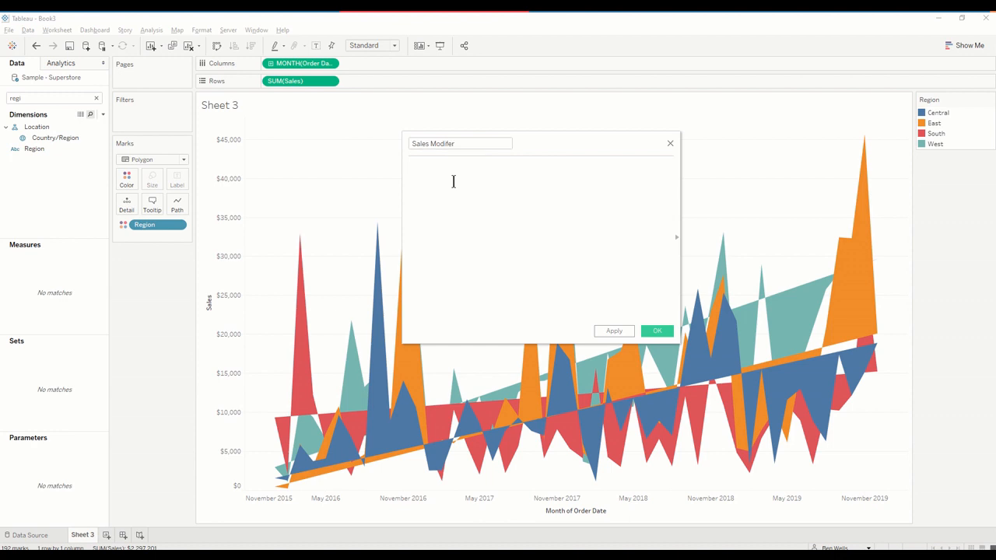
type("IF")
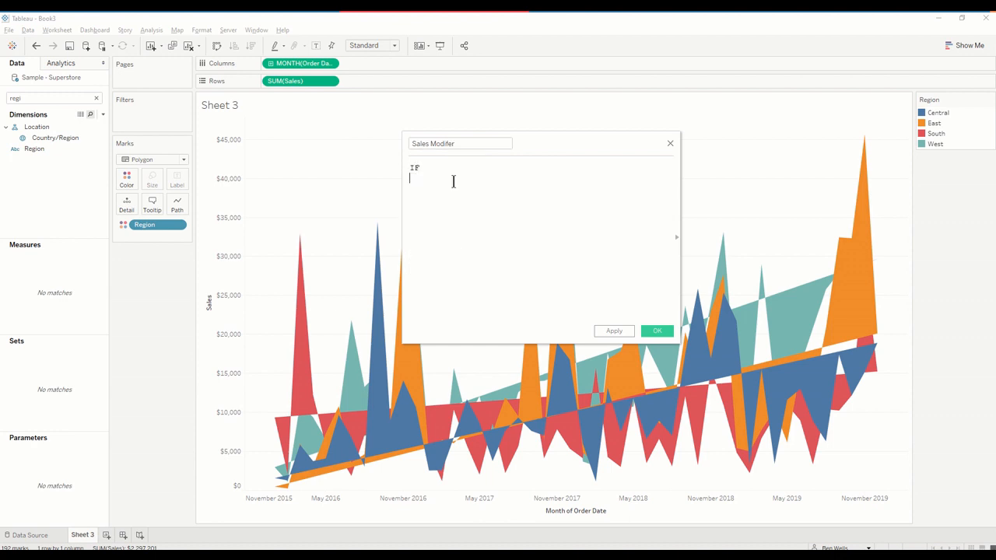
type("FIRST() =")
type("THEN")
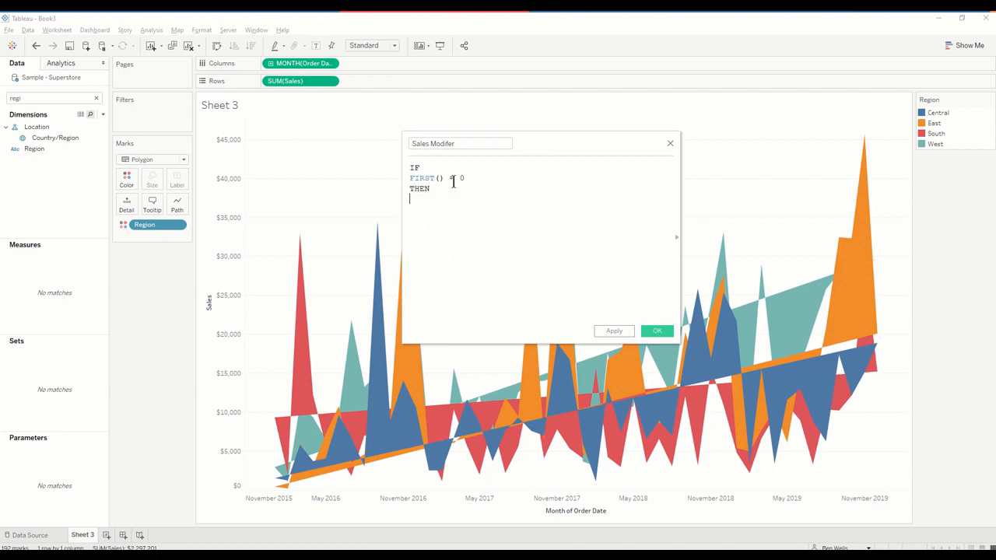
type("0")
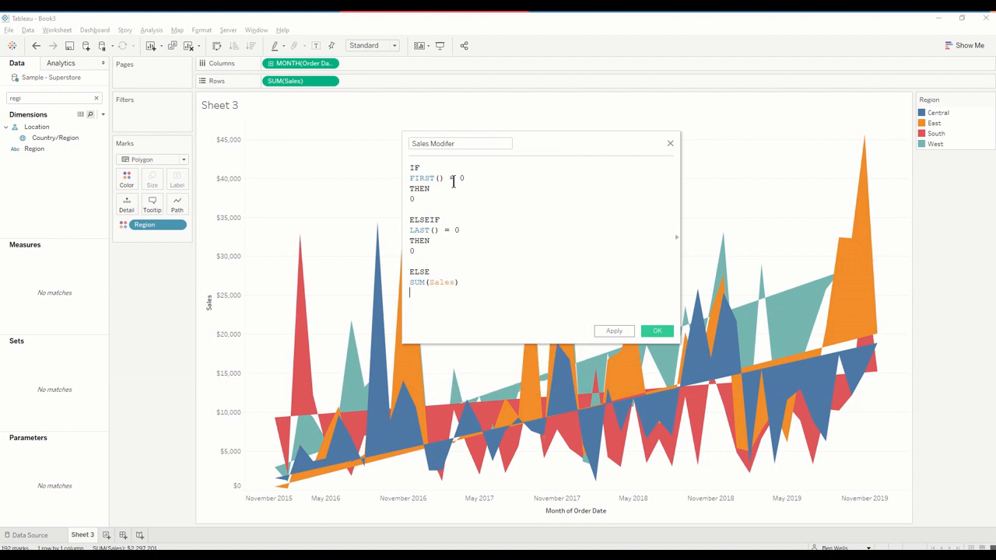
type("END")
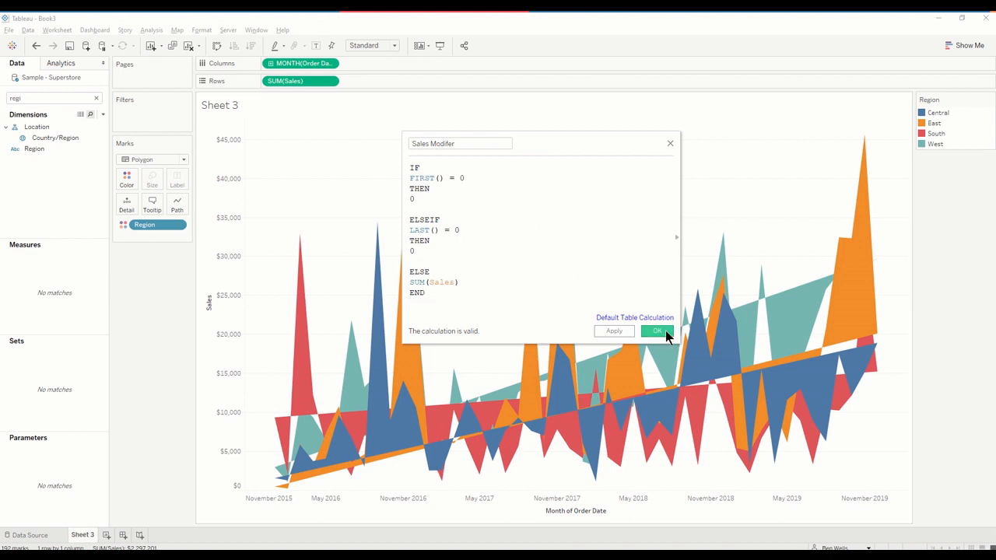
left_click(657, 330)
type("mod")
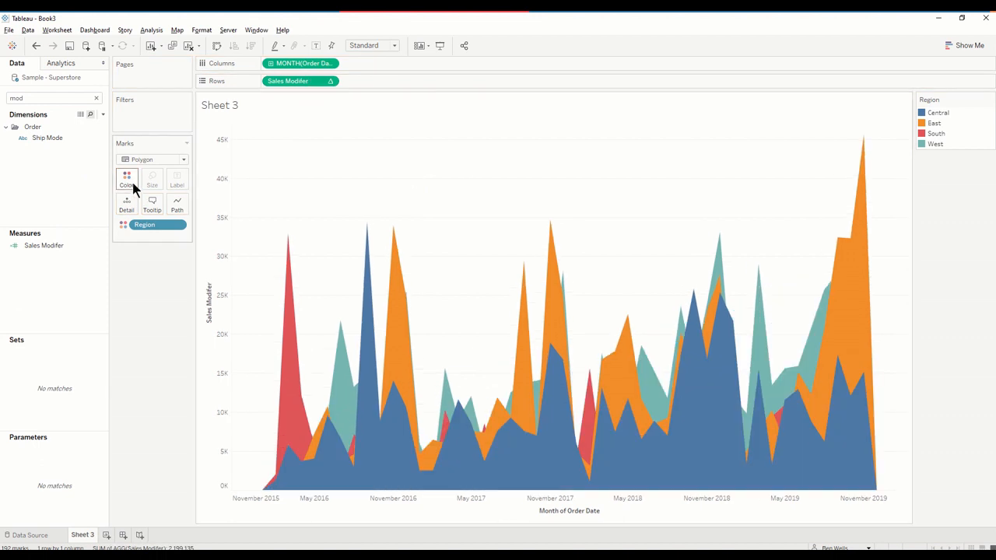
mouse_move(126, 179)
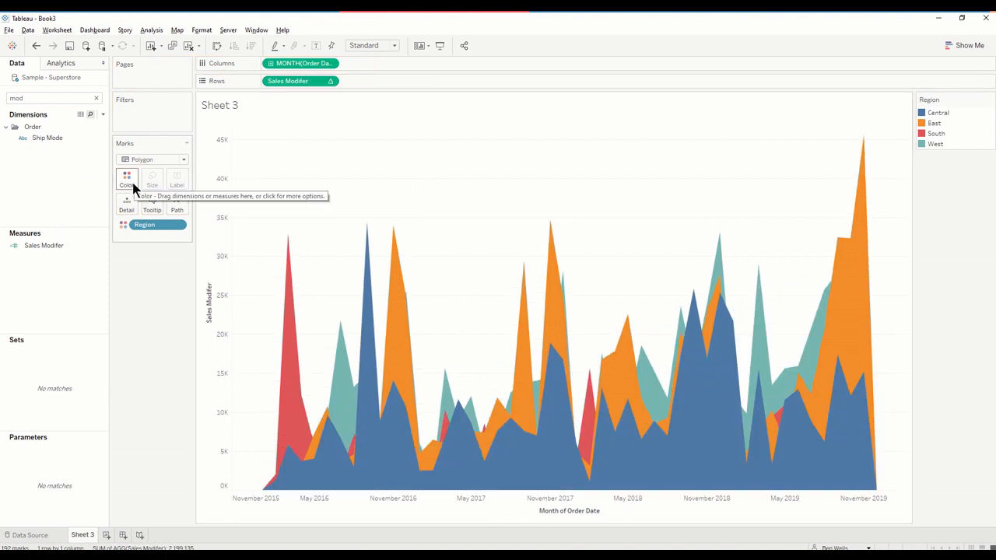
Step: Lower the colour opacity so region areas are semi-transparent, then start a new parameter
left_click(126, 179)
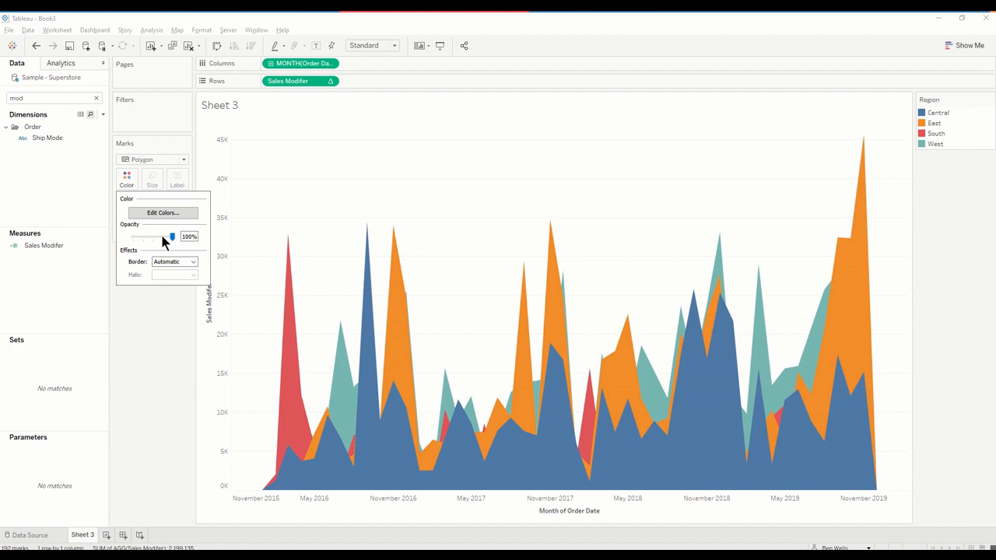
left_click_drag(171, 237, 159, 237)
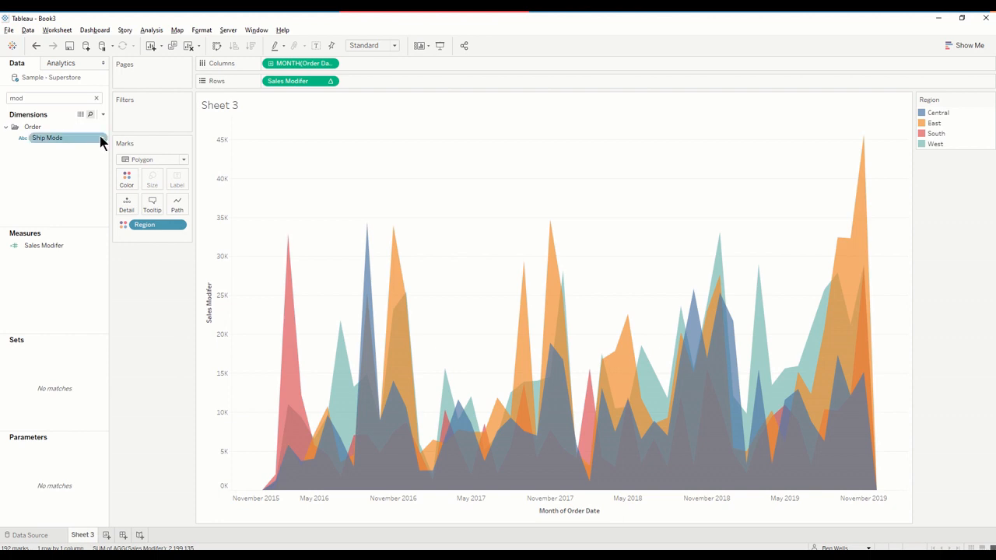
left_click(103, 115)
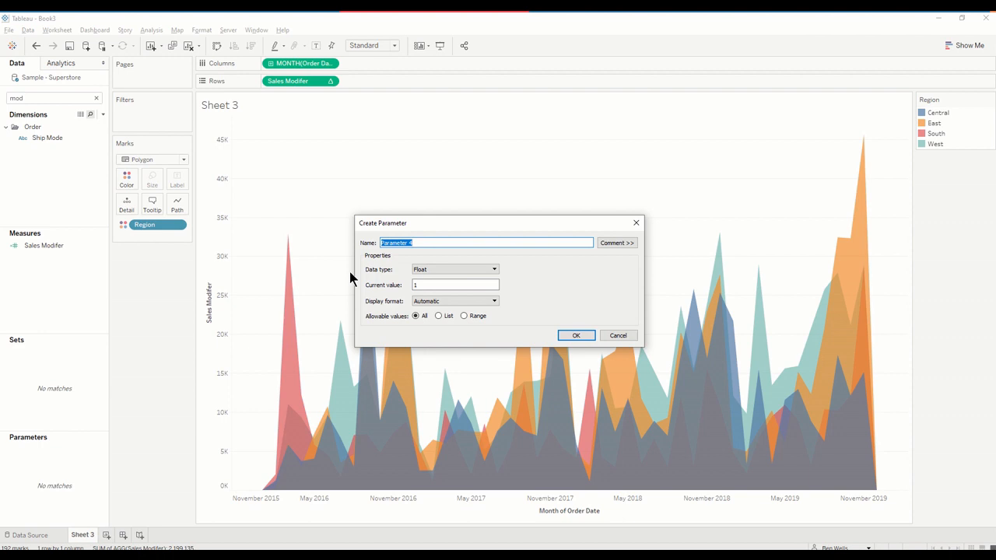
Step: Name the parameter Step as a float range from 10 to 1000 in steps of 10
type("Step")
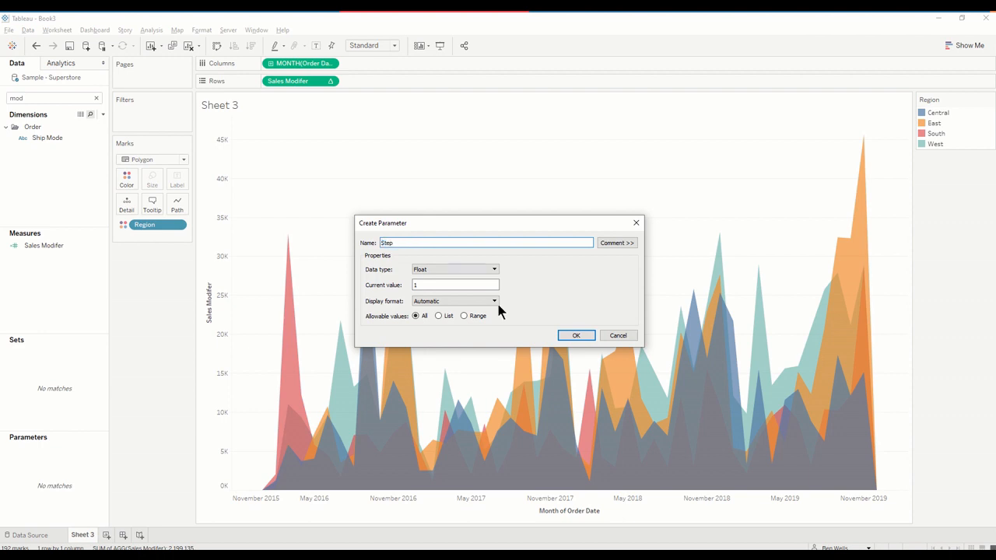
left_click(464, 315)
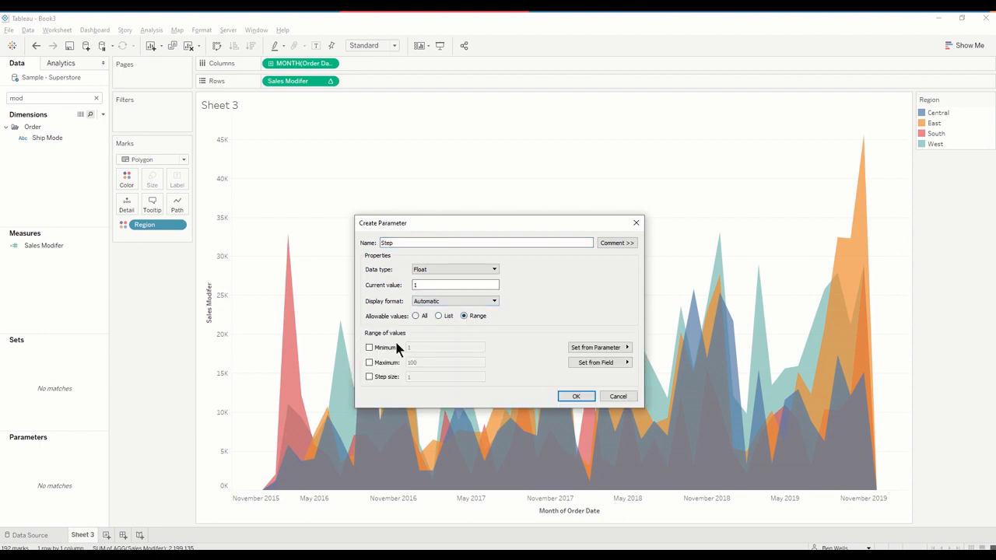
left_click(369, 347)
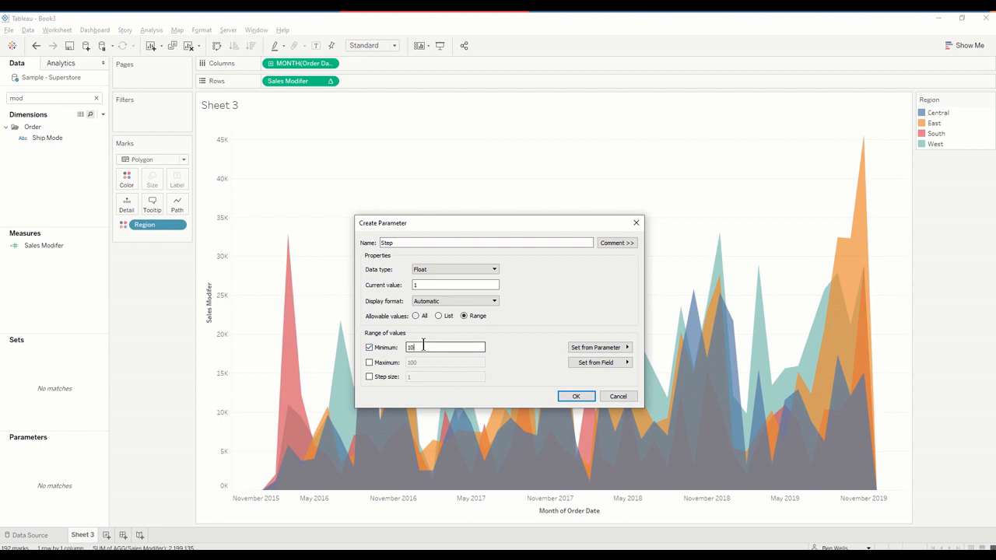
type("1000")
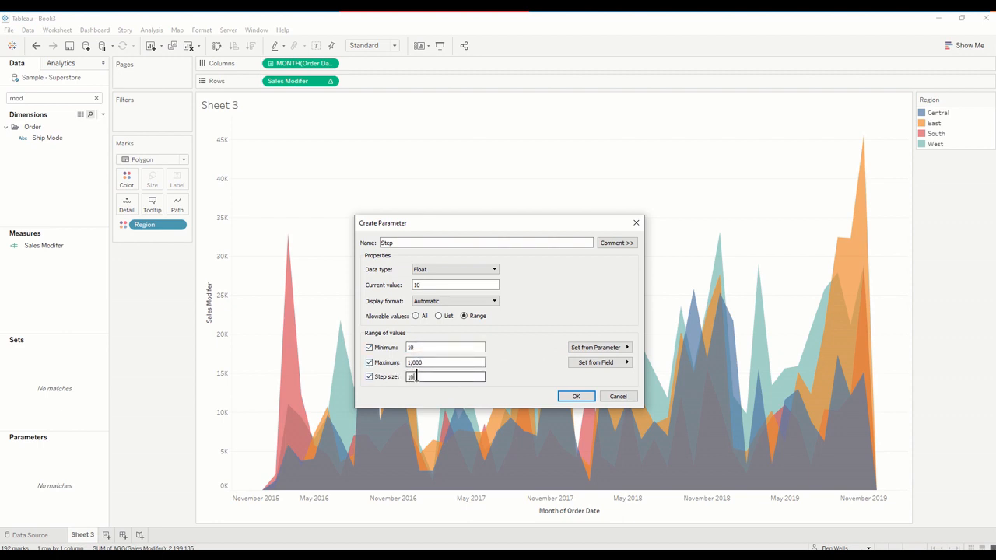
Step: Confirm the parameter, acknowledging the duplicate-name warning so it is saved as Step1
left_click(576, 397)
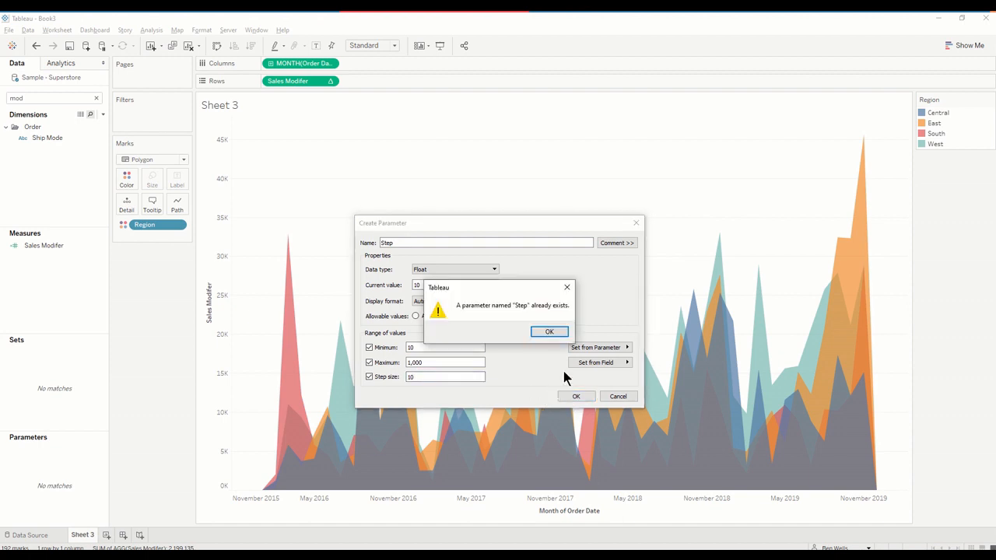
left_click(550, 332)
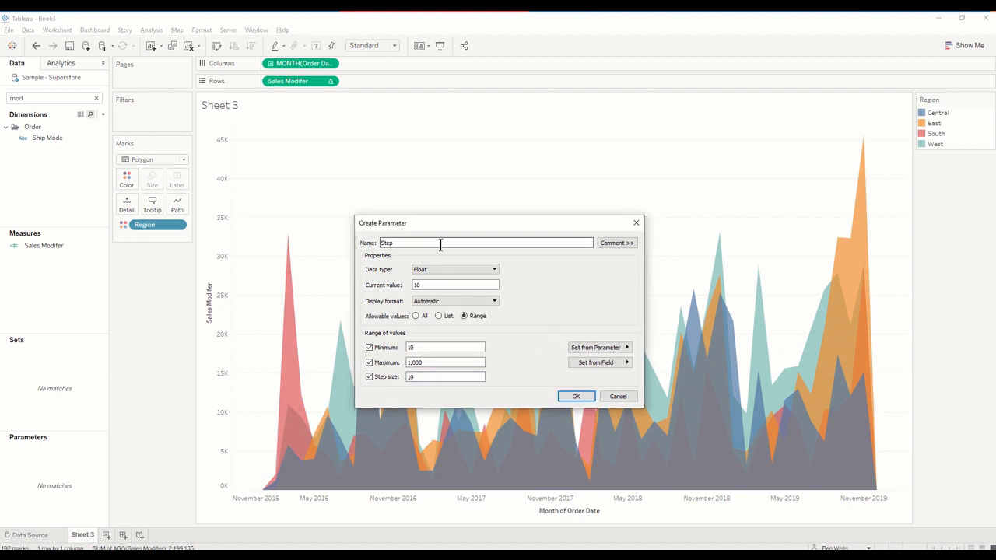
left_click(618, 397)
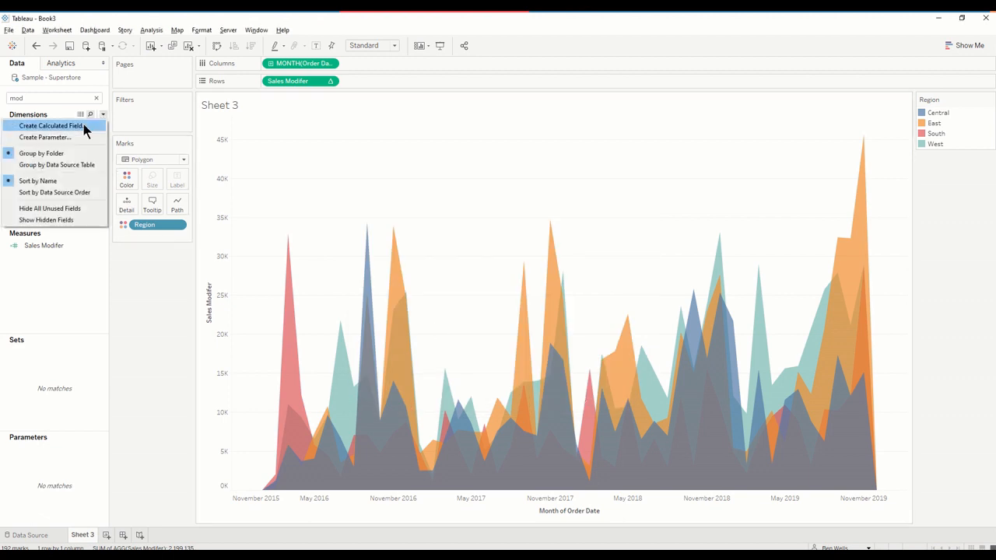
Step: Start a calculated field named Sales Modifier Axis
left_click(51, 124)
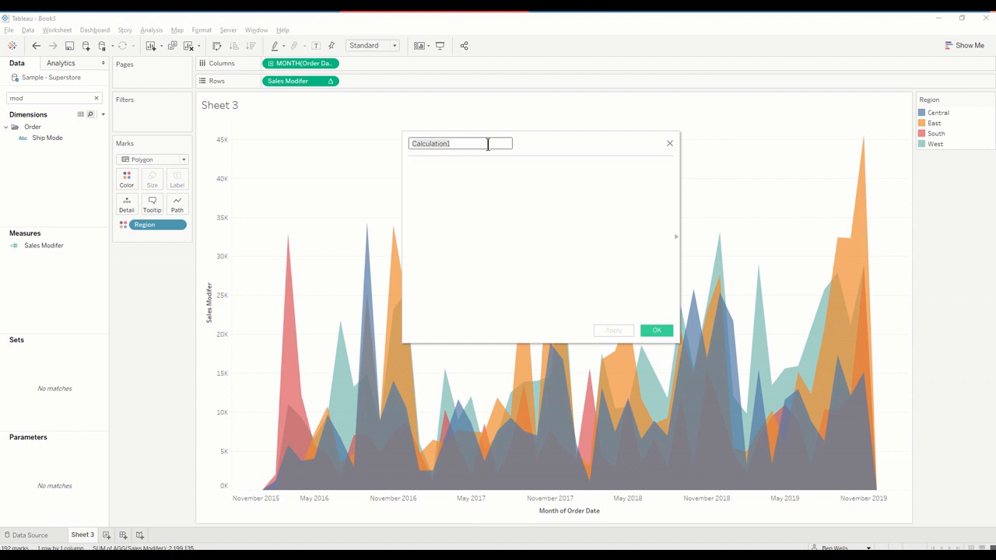
type("Sales Modifier")
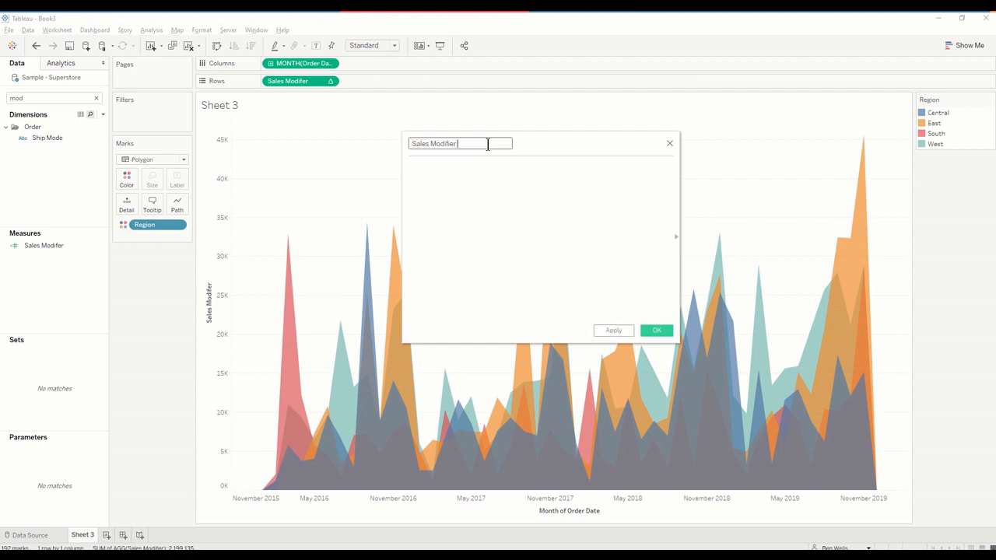
type("Axis")
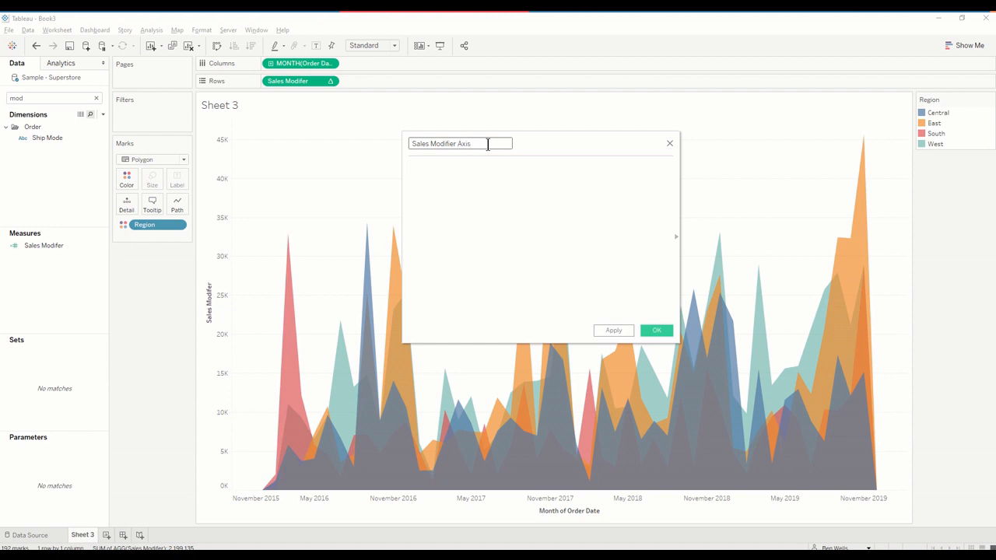
left_click(539, 166)
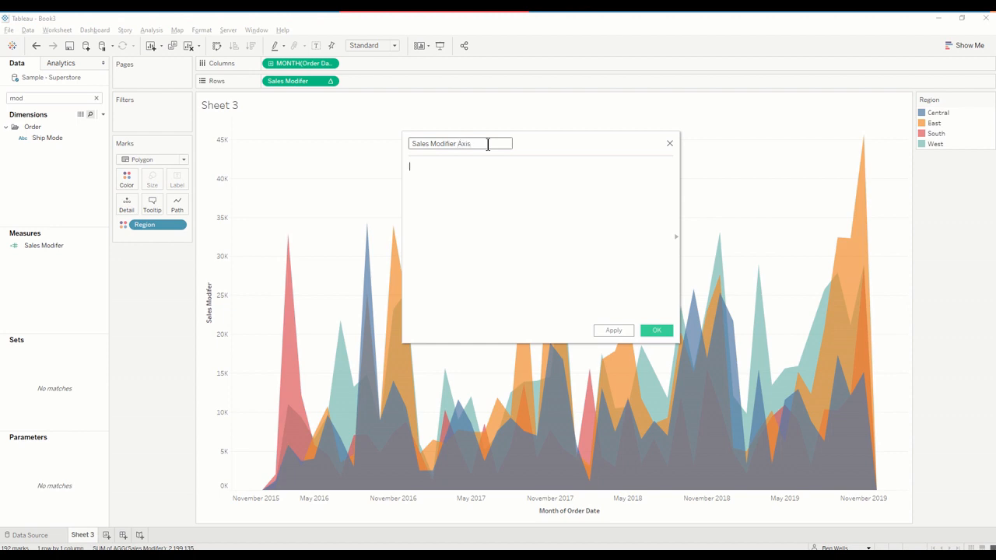
Step: Enter the formula 100 * INDEX() * [Step1] + SUM([Sales Modifier]) and confirm it
type("100 *")
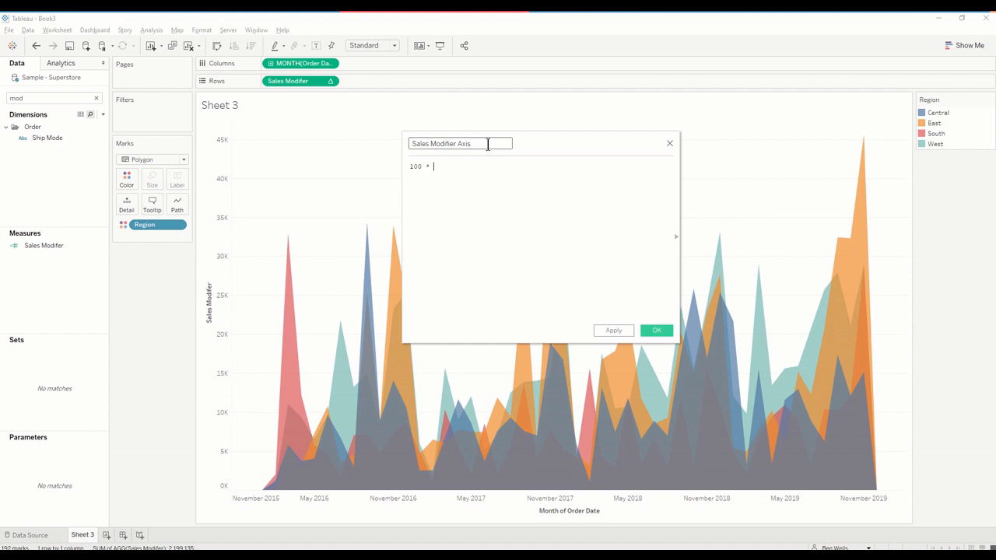
type("INDEX()")
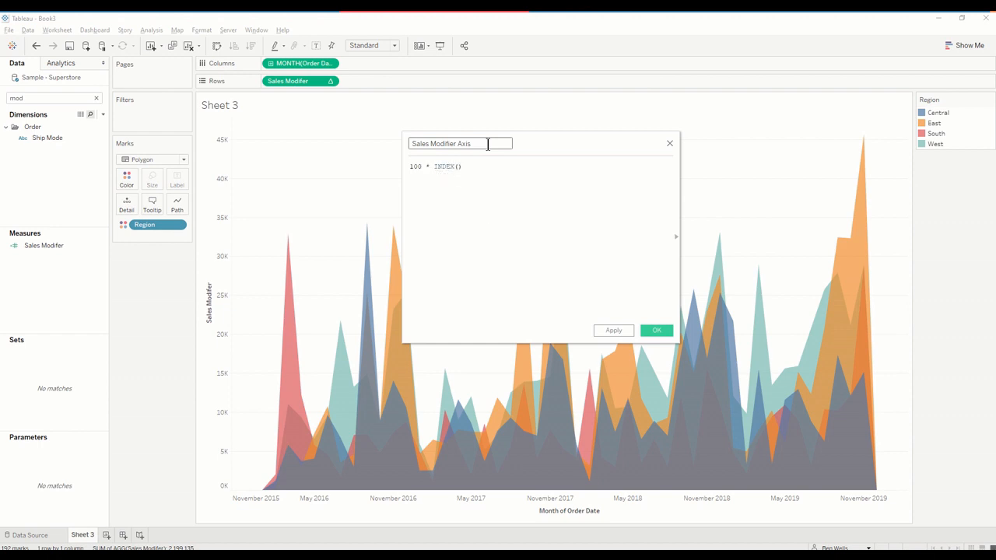
type("*")
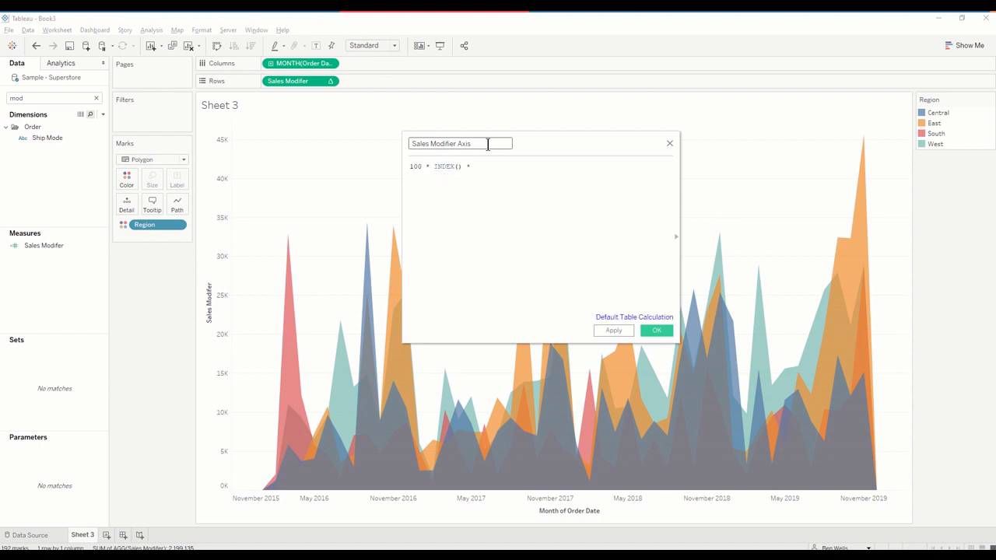
type("step")
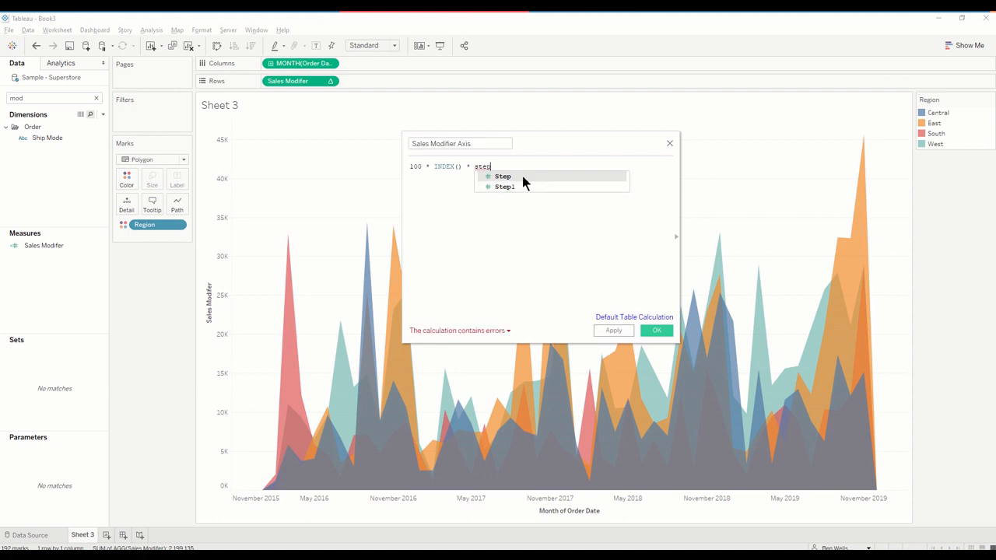
left_click(504, 187)
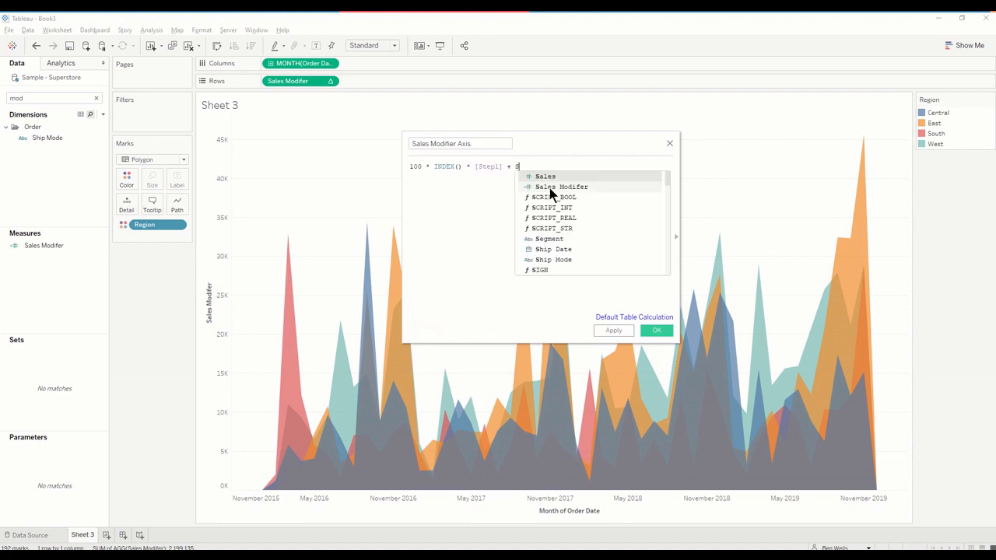
type("UM(")
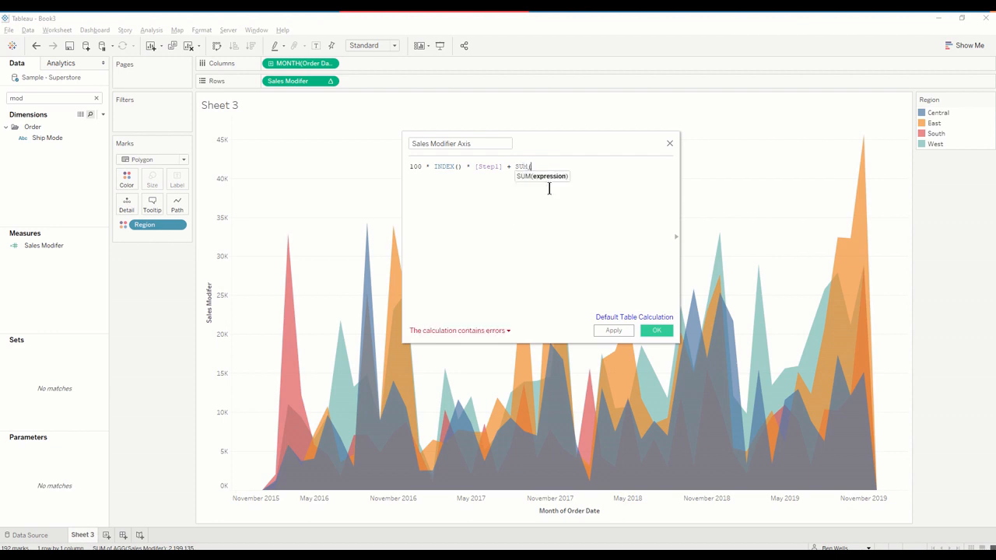
type("sal")
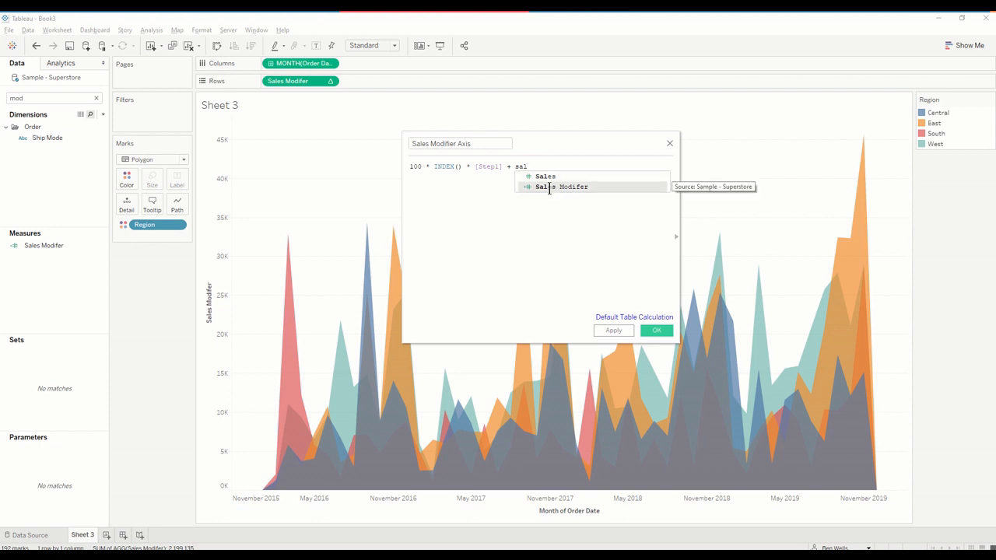
left_click(657, 330)
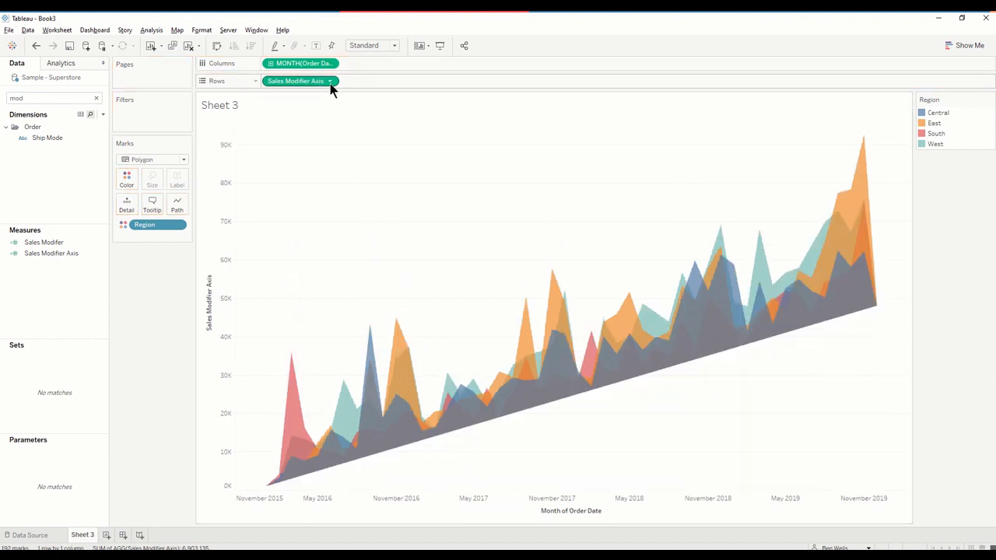
Step: Set Sales Modifier Axis to compute using specific dimensions, Region before Month of Order Date
left_click(330, 81)
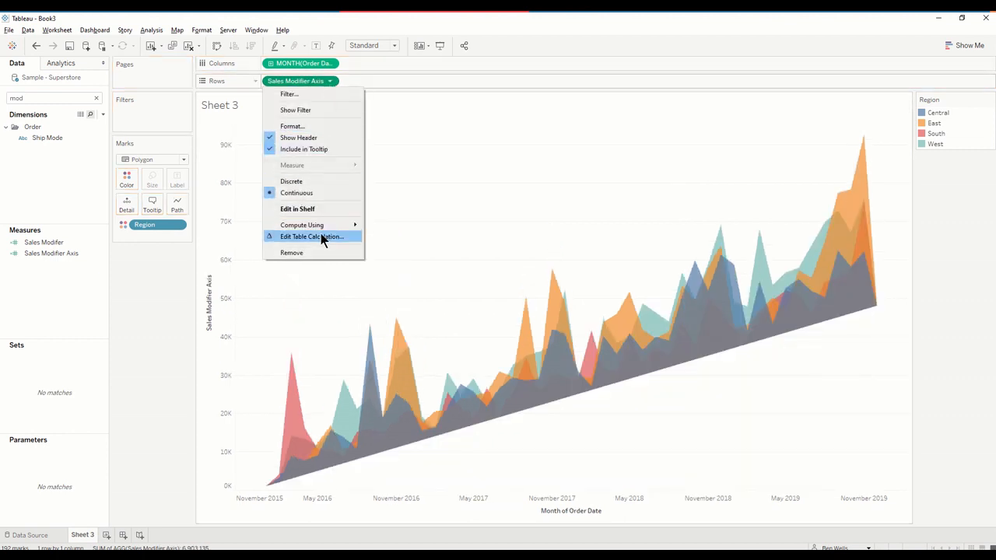
left_click(312, 236)
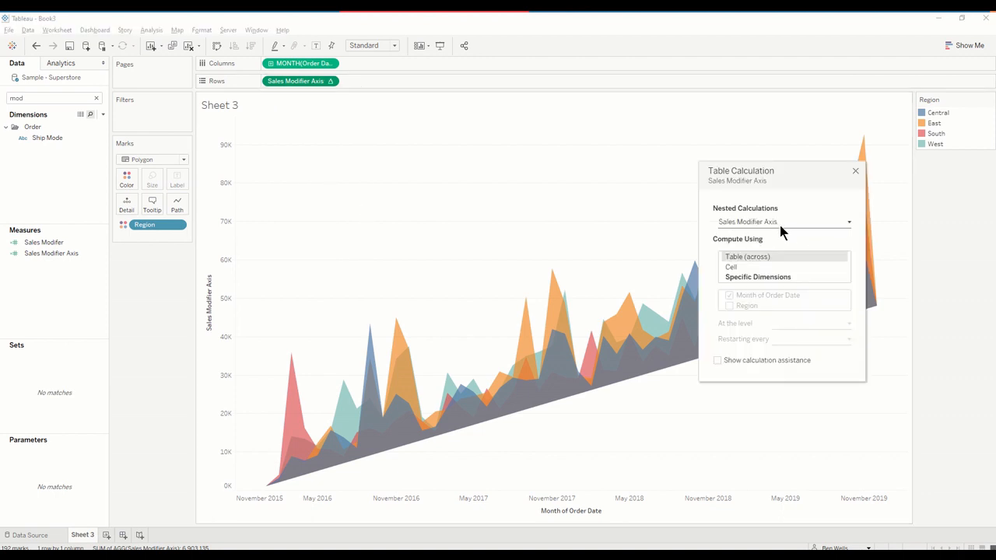
left_click(757, 277)
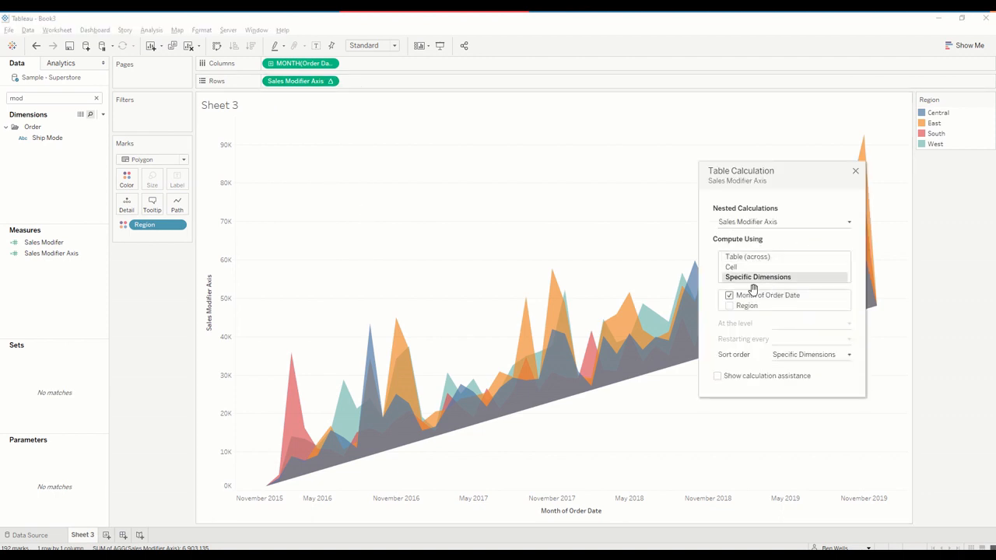
left_click(729, 305)
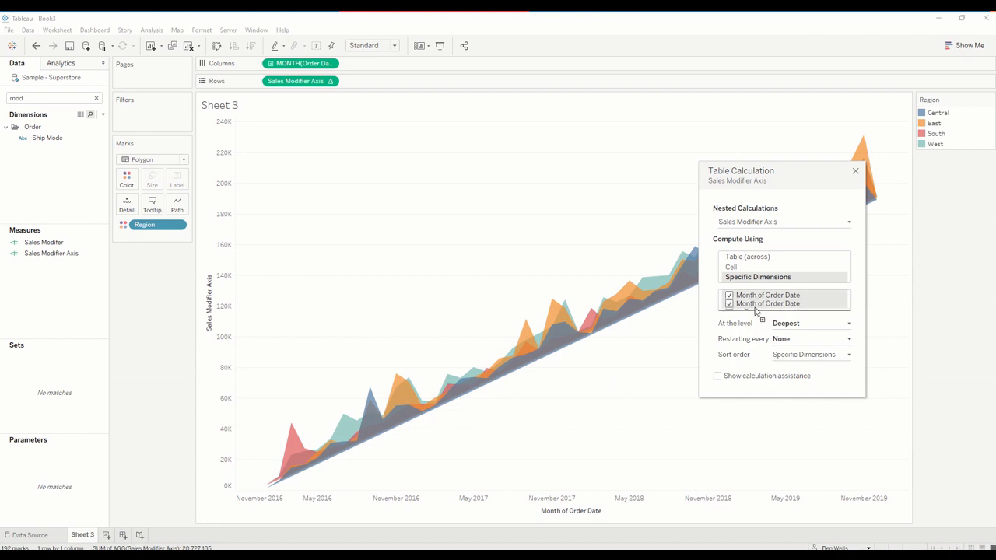
Step: Include Region and compute the table calculation at the Region level
left_click(729, 296)
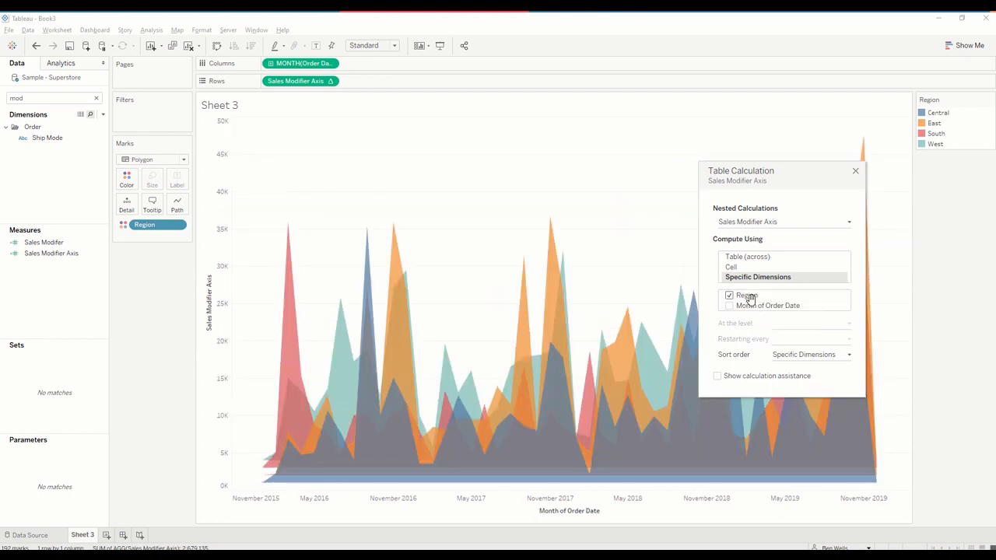
left_click(729, 305)
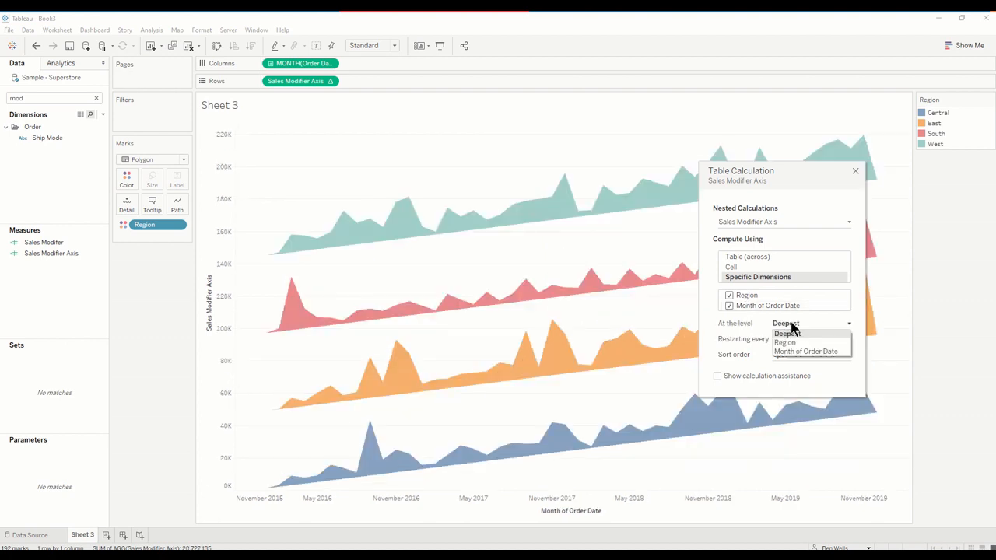
left_click(785, 343)
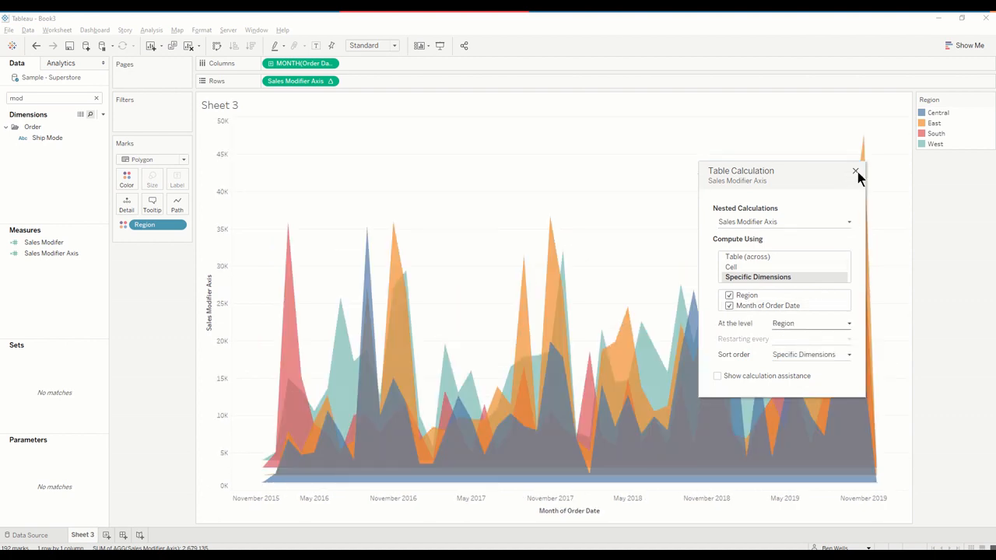
left_click(856, 171)
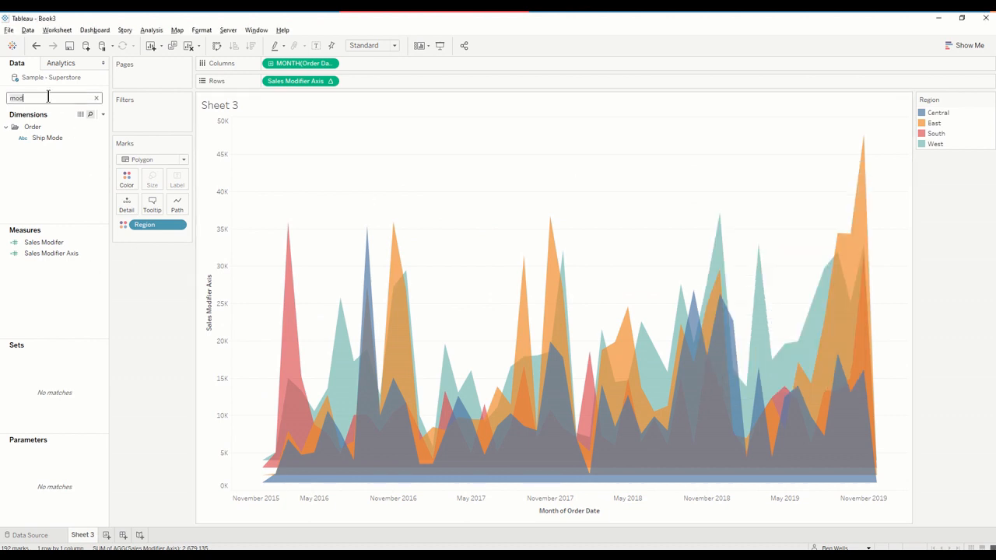
Step: Show the Step1 parameter control on the sheet
type("step")
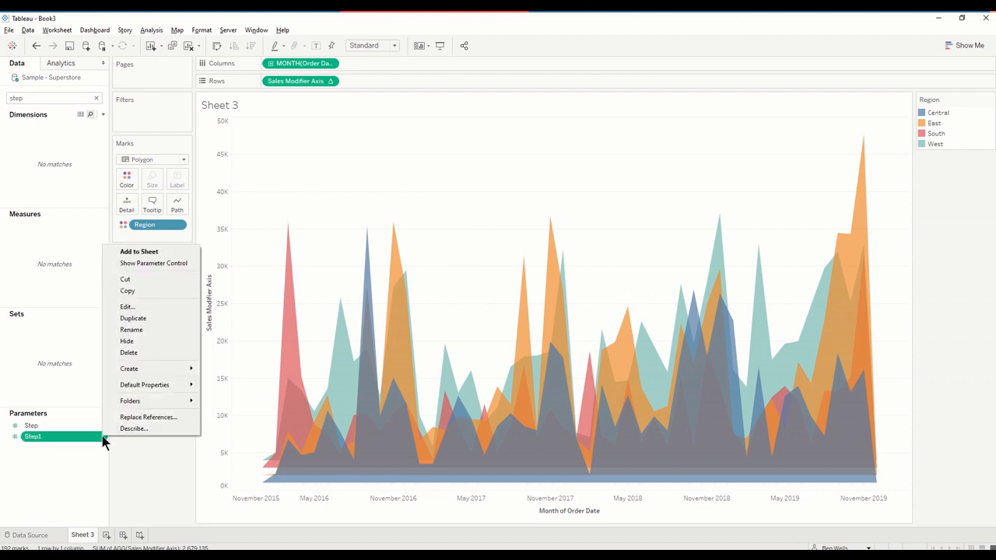
left_click(153, 263)
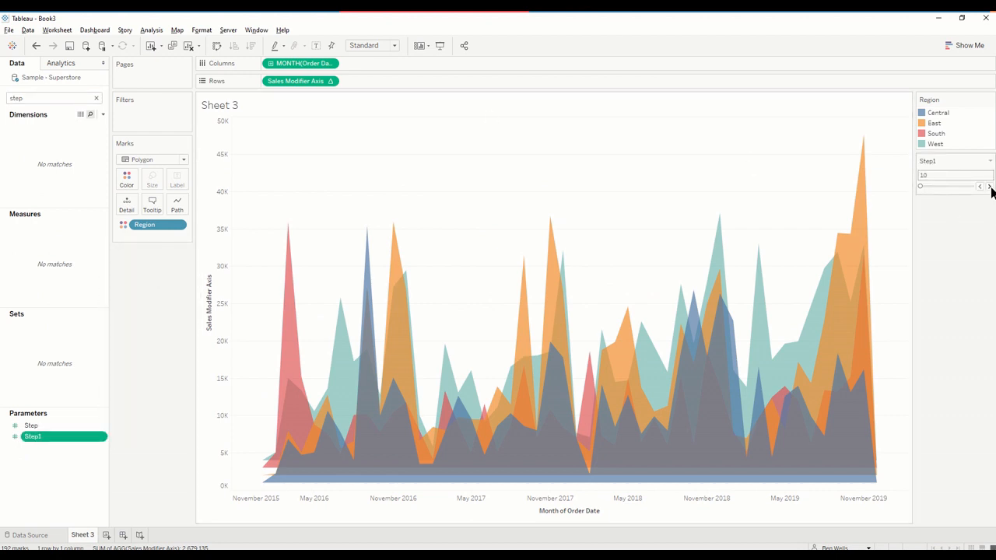
Step: Raise Step1 to 160 so the four region areas sit in separate stacked bands
left_click(990, 187)
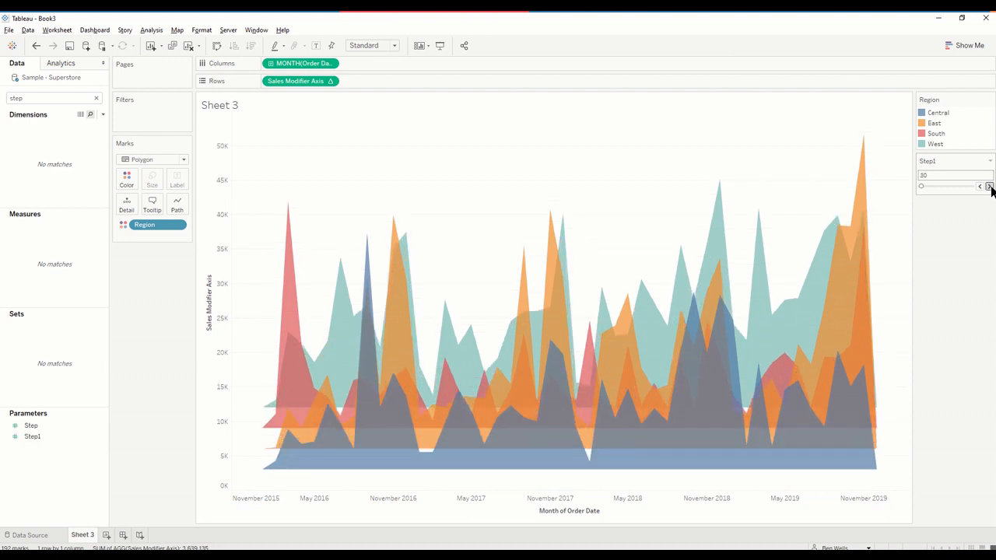
left_click(990, 181)
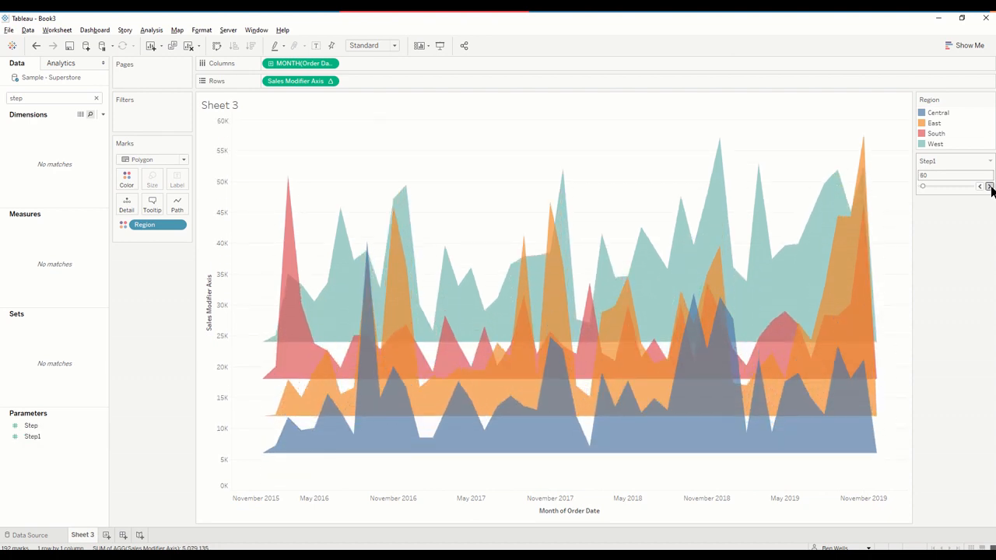
left_click(990, 187)
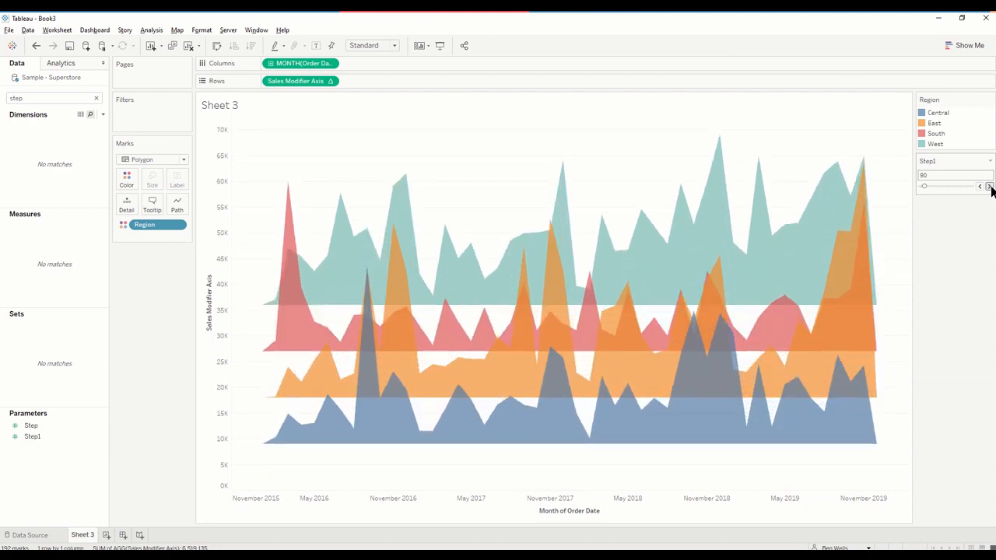
left_click(990, 186)
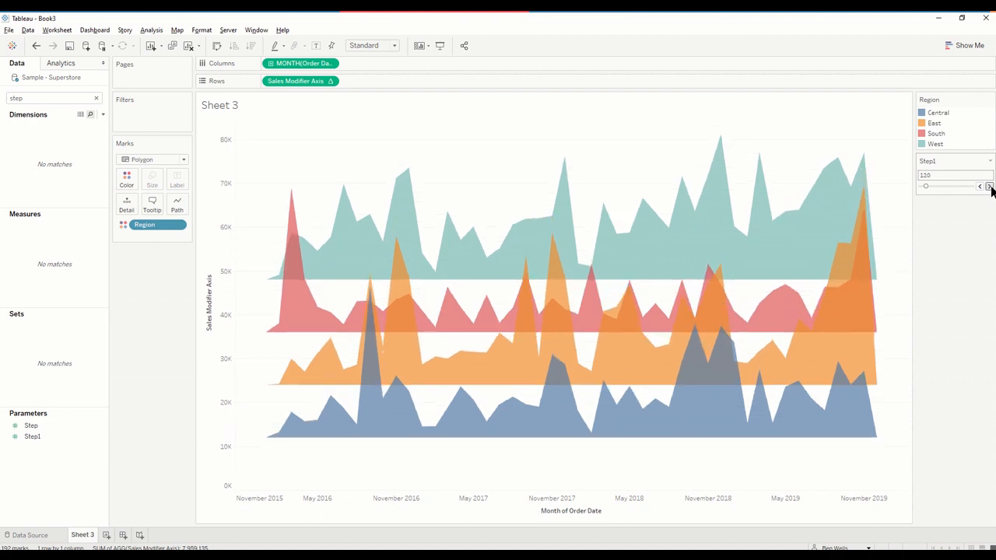
left_click(990, 184)
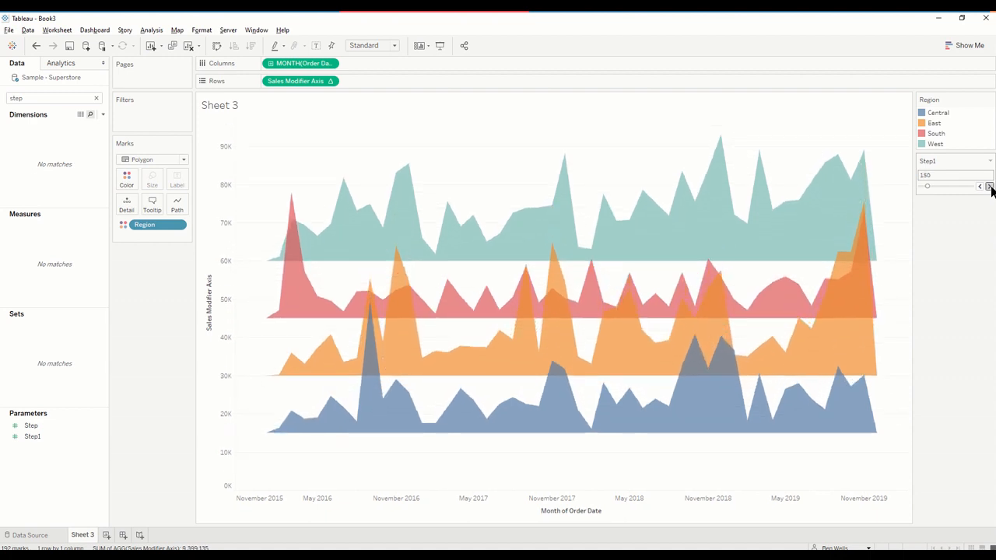
left_click(991, 187)
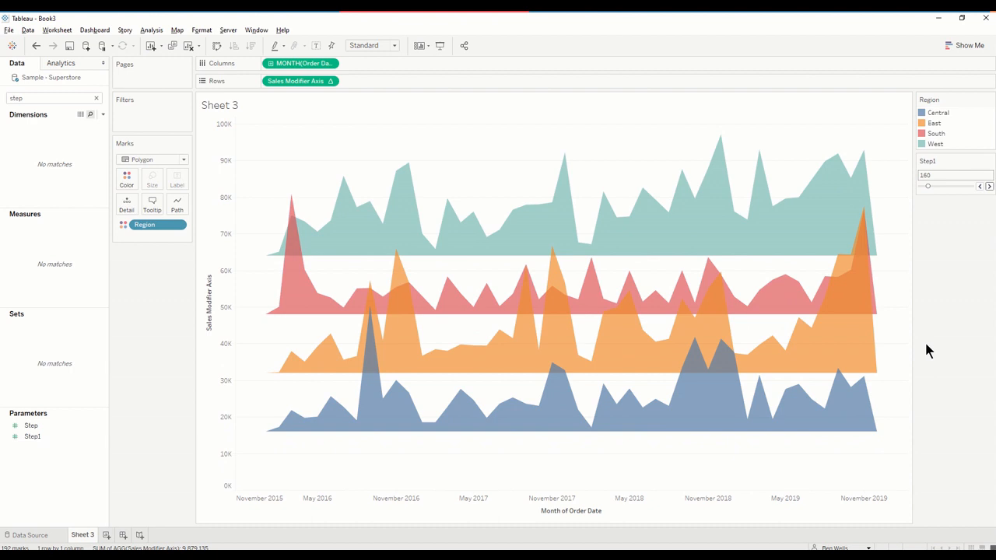
mouse_move(399, 177)
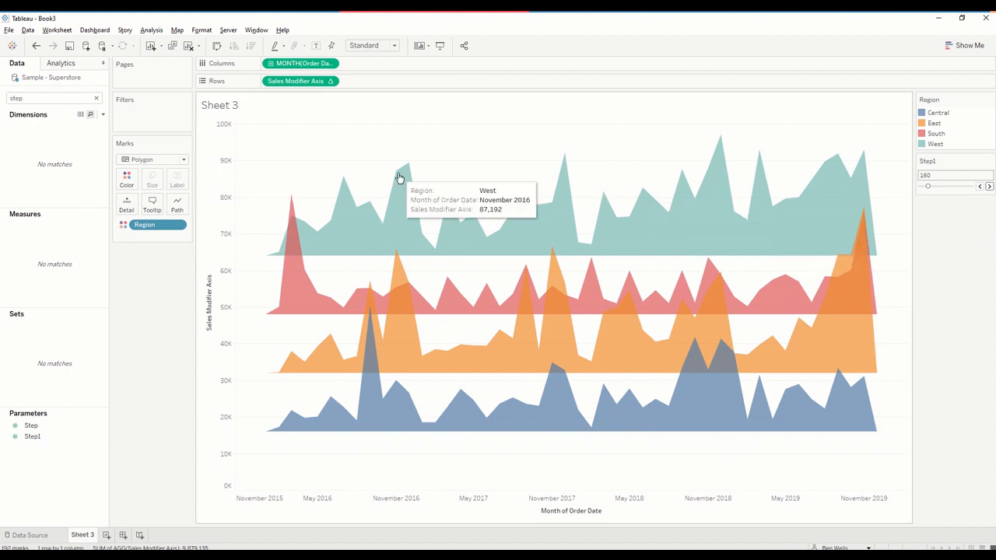
mouse_move(299, 170)
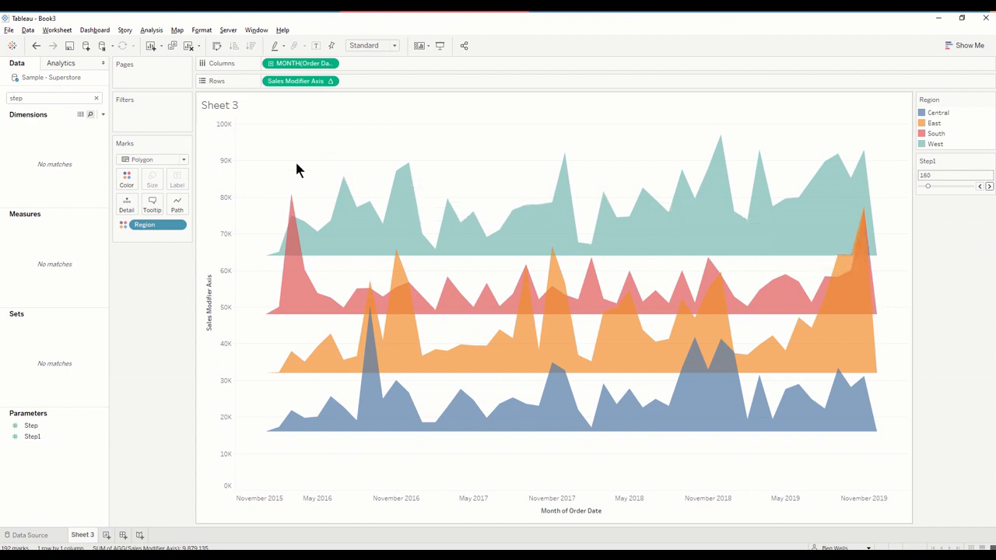
mouse_move(346, 183)
type("ales")
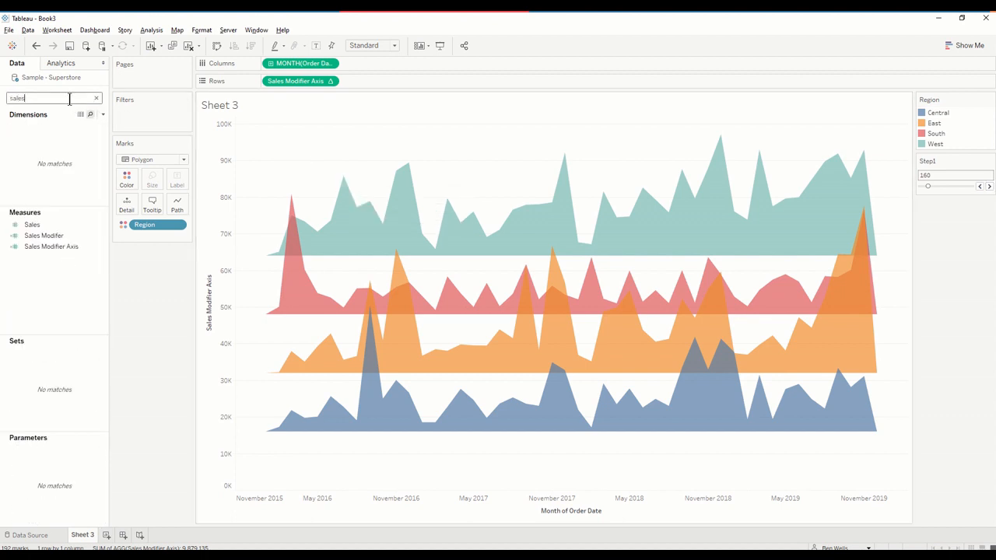
Step: Show SUM(Sales) in the tooltip instead of Sales Modifier Axis and hide the vertical axis
left_click(31, 224)
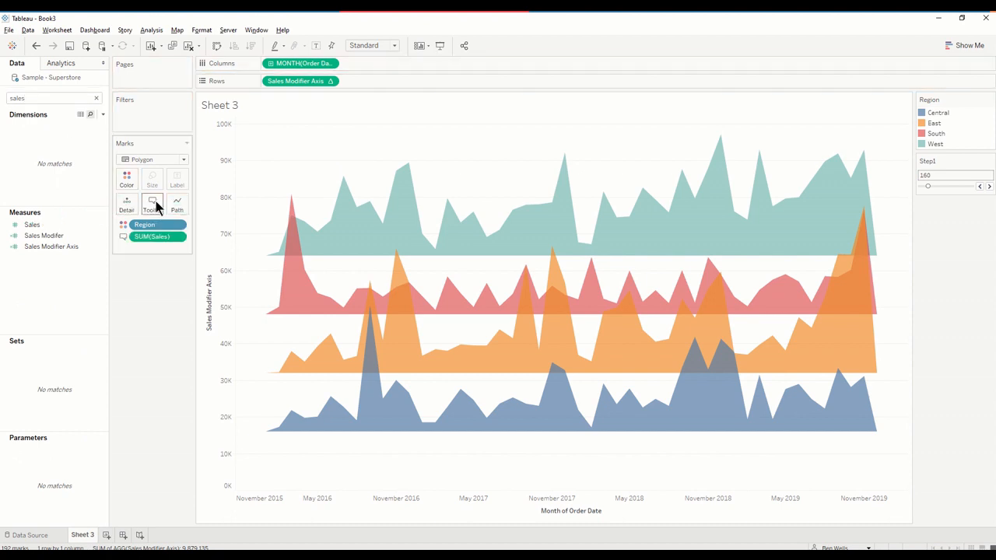
left_click(153, 206)
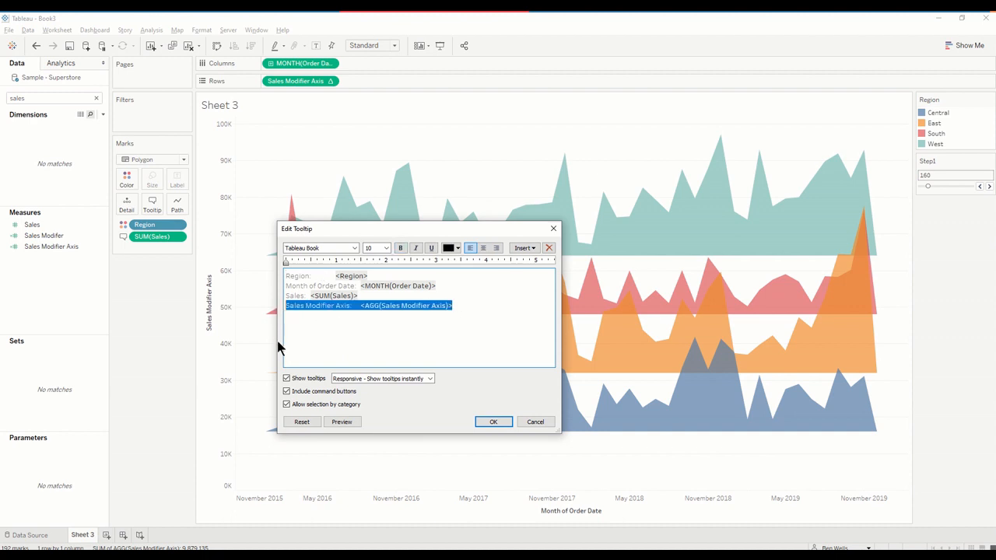
key("Delete")
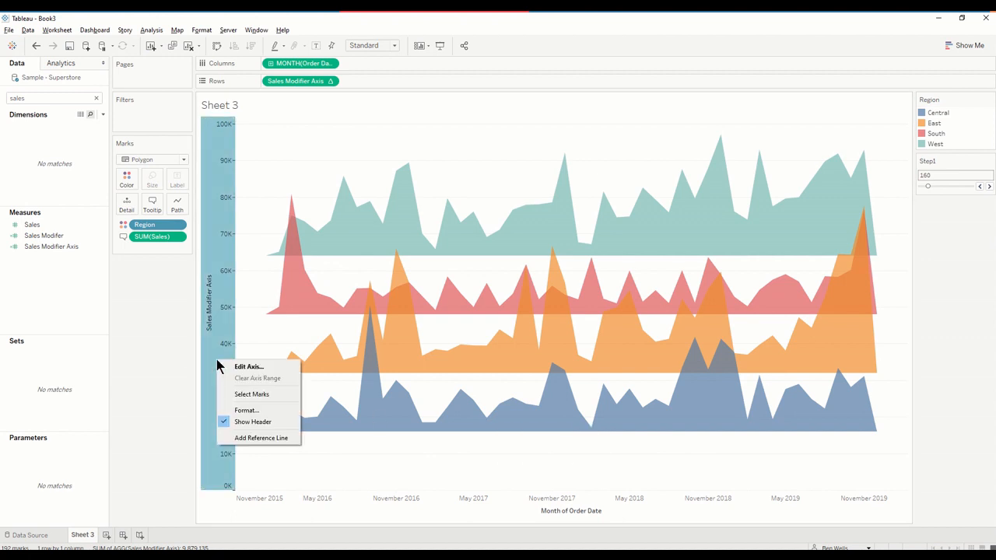
mouse_move(260, 422)
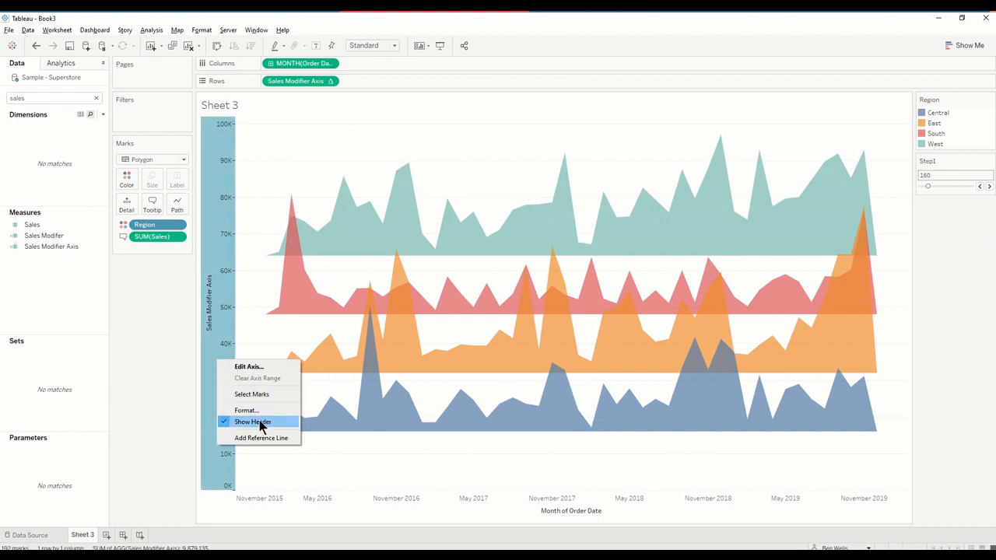
left_click(252, 421)
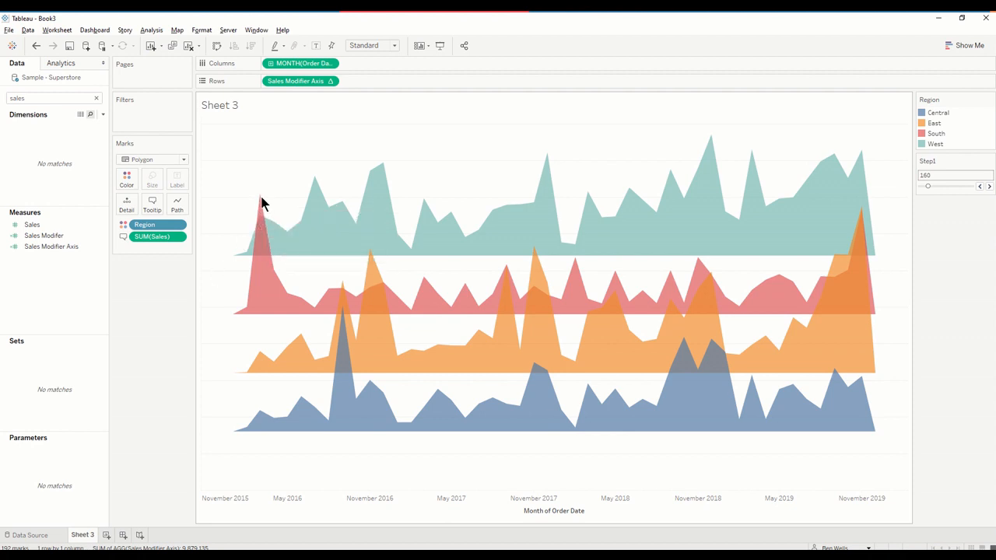
mouse_move(261, 202)
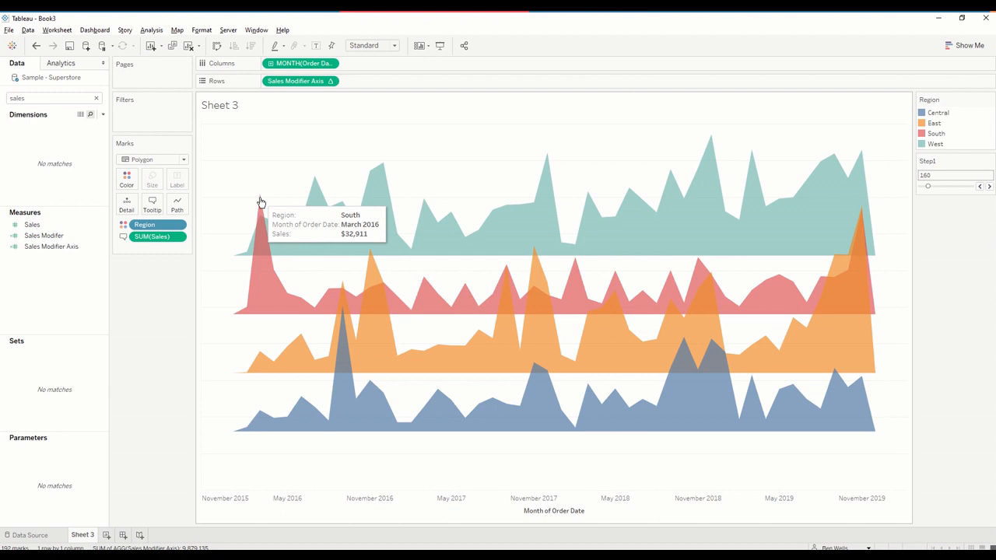
mouse_move(294, 184)
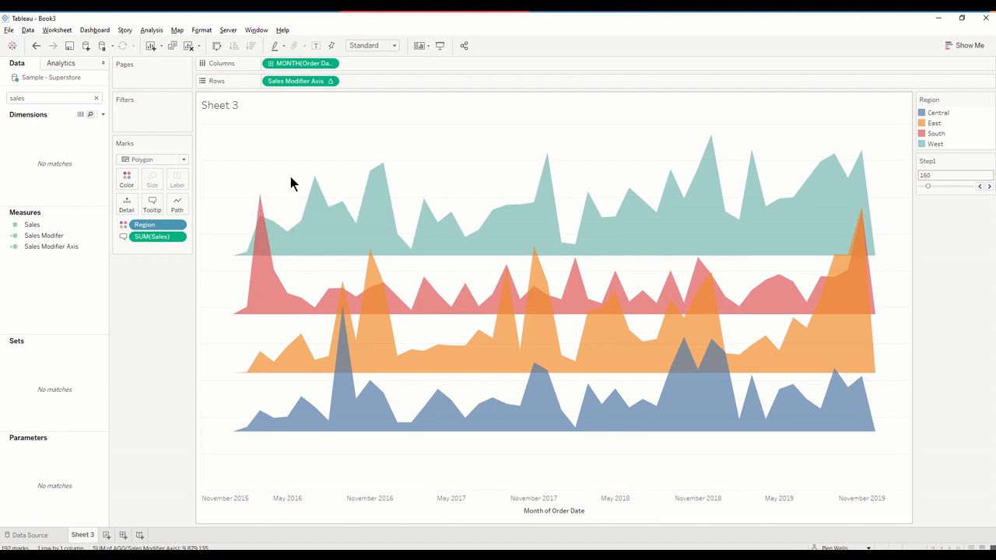
mouse_move(240, 212)
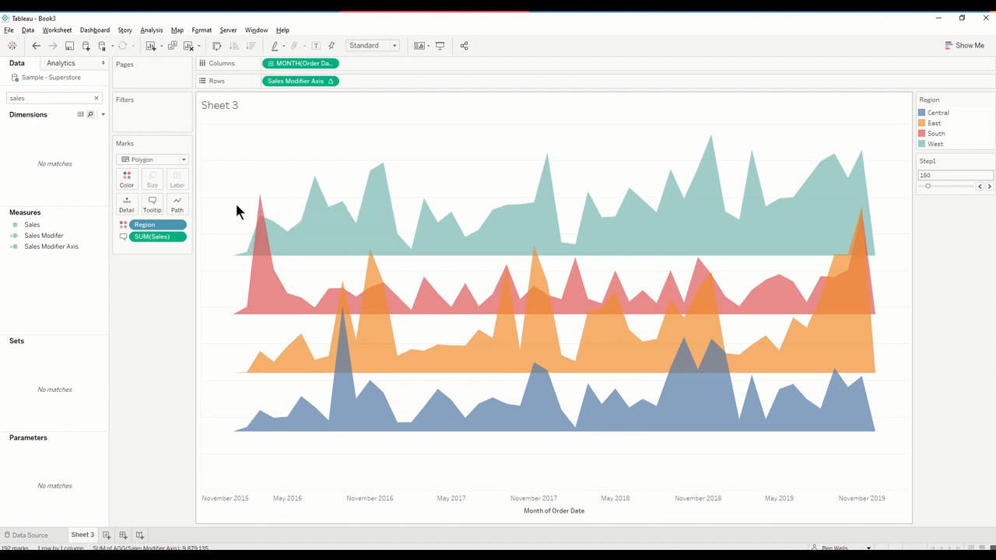
mouse_move(240, 261)
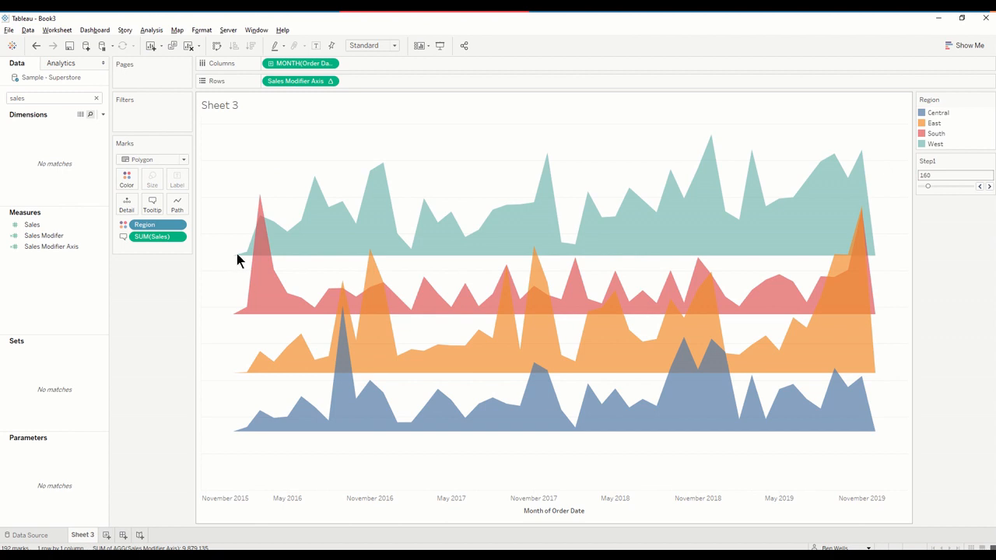
left_click(242, 262)
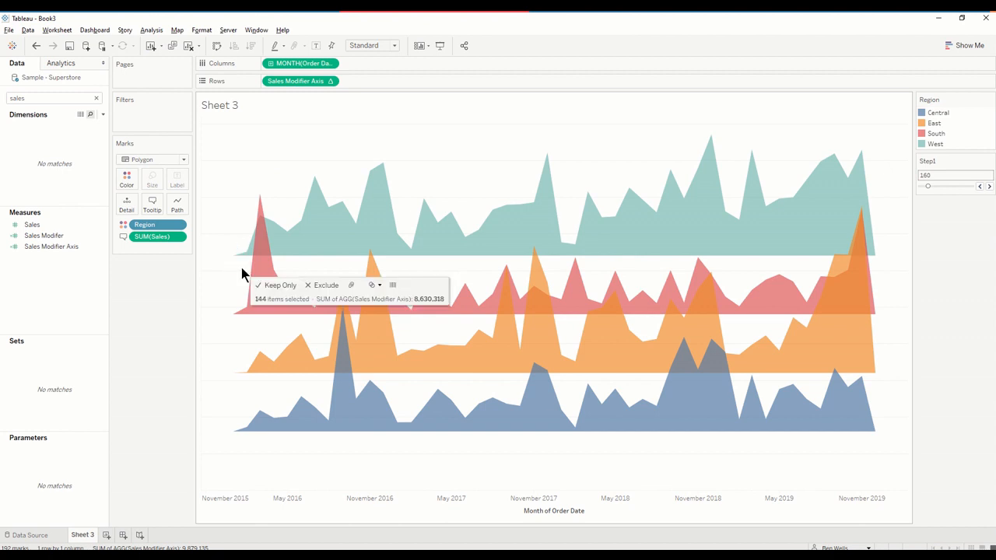
mouse_move(236, 262)
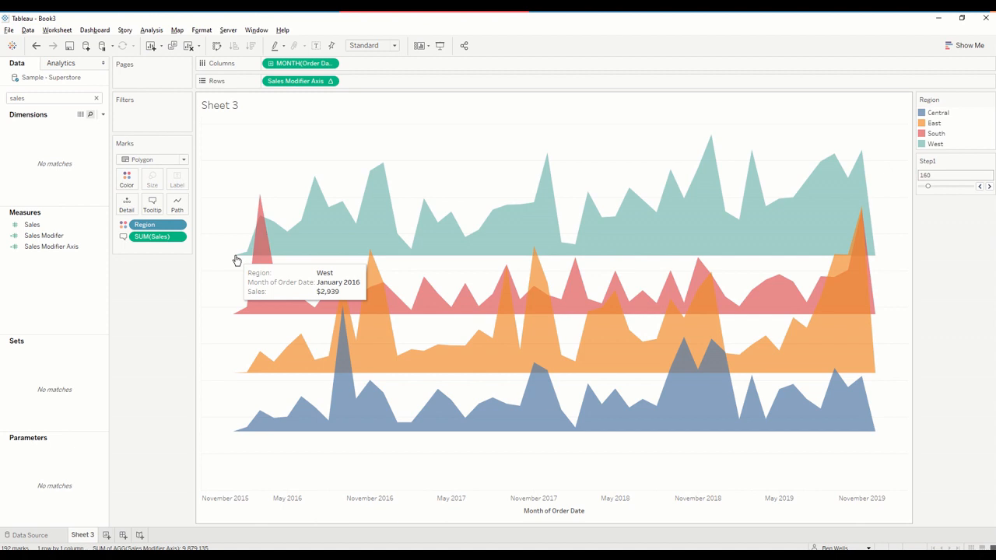
mouse_move(908, 243)
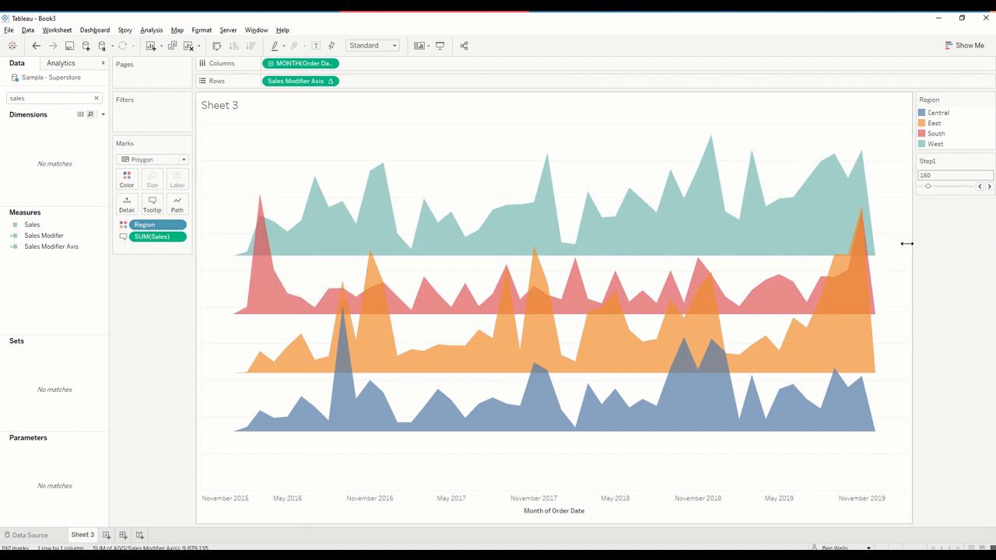
mouse_move(871, 258)
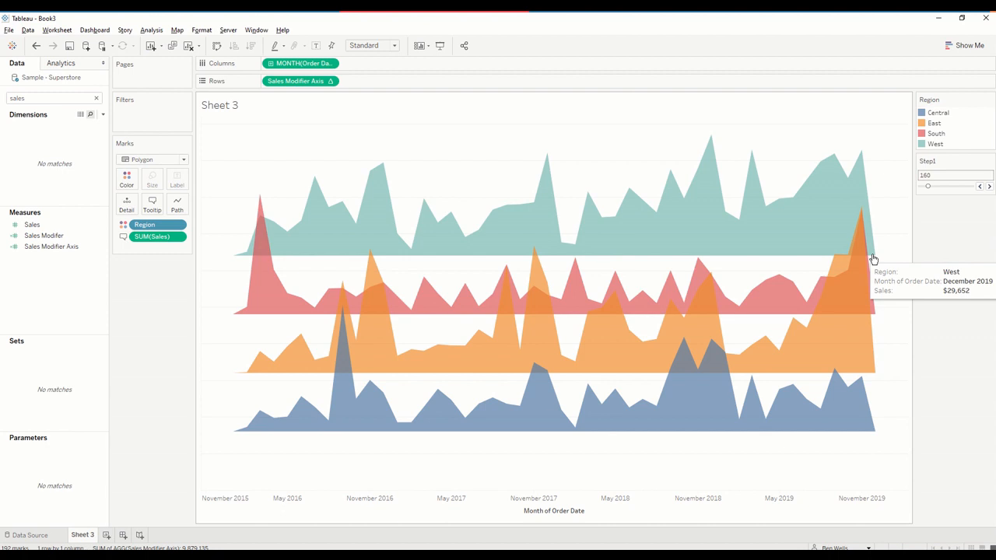
mouse_move(786, 108)
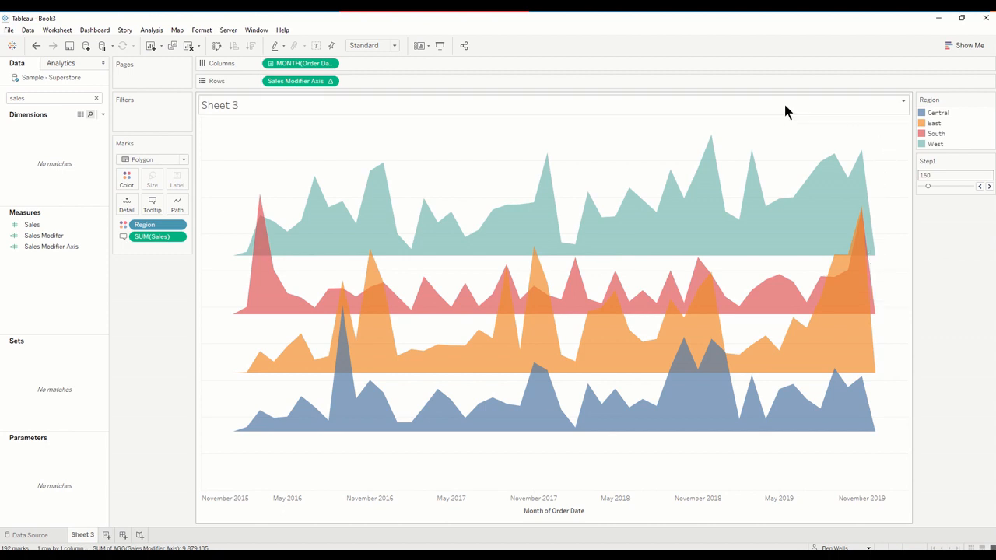